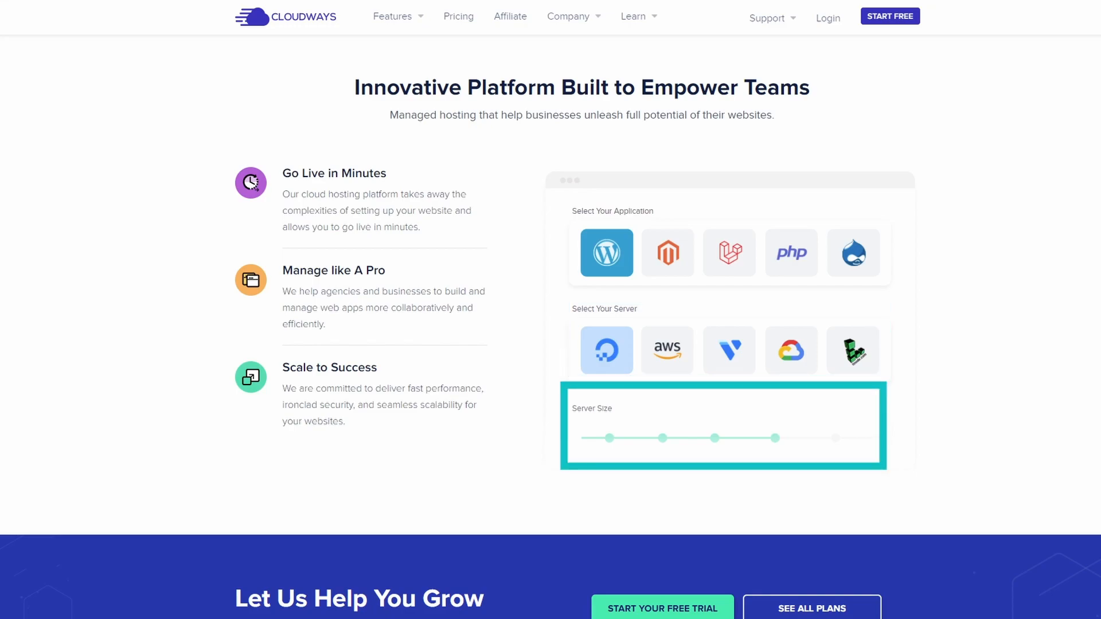
# Step: Close the Cloudways page and return to 001-begin.php in PhpStorm
pyautogui.click(890, 16)
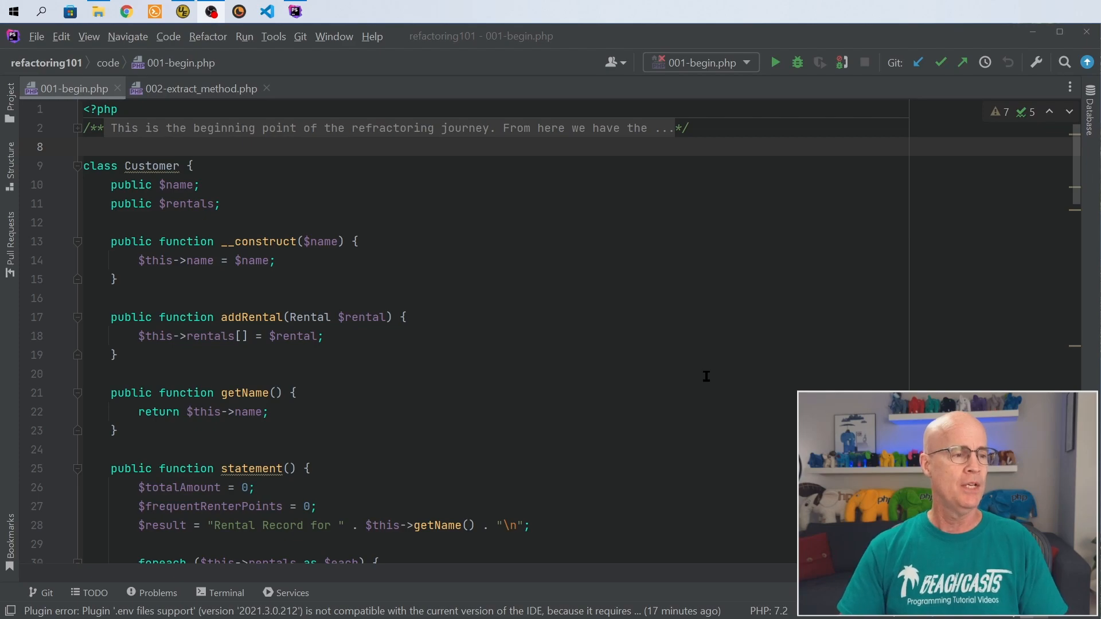
pyautogui.doubleClick(150, 165)
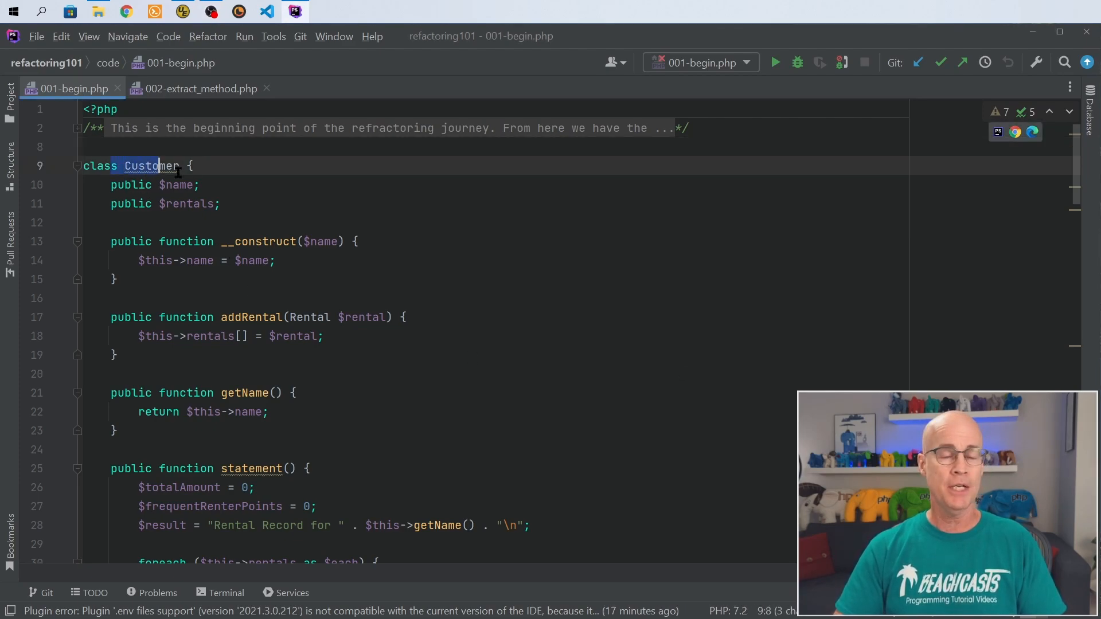
pyautogui.click(125, 184)
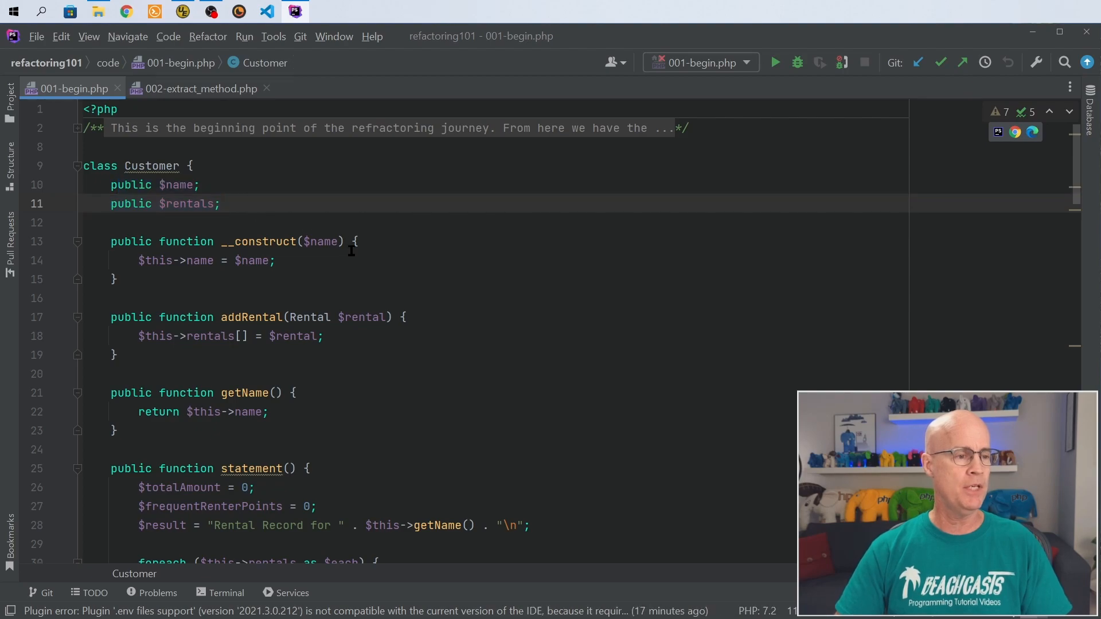
pyautogui.moveTo(300, 301)
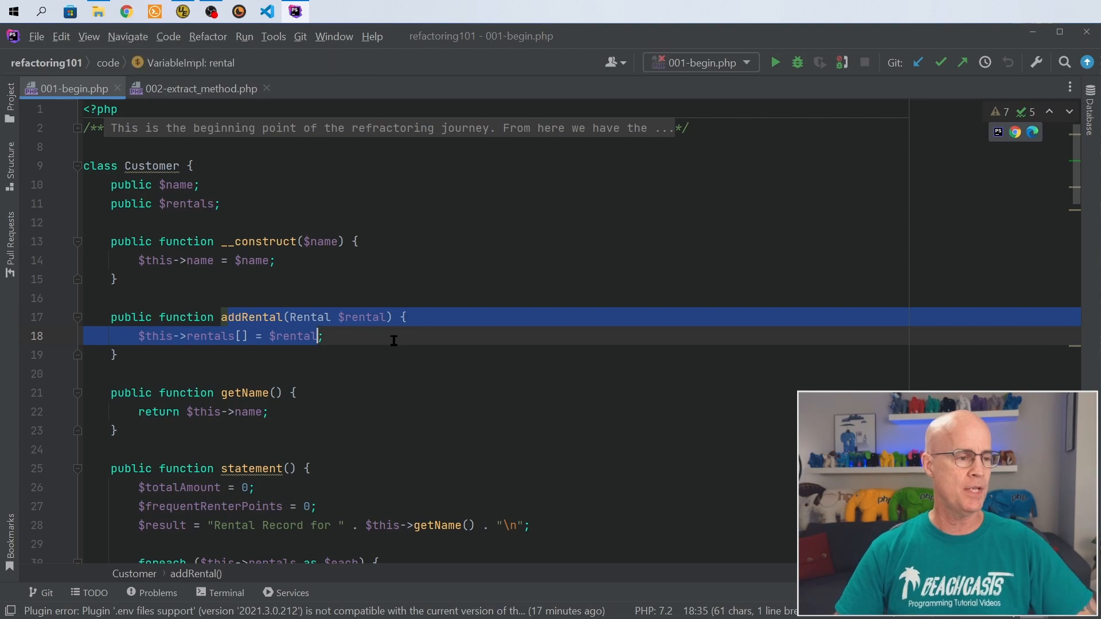
pyautogui.scroll(-3)
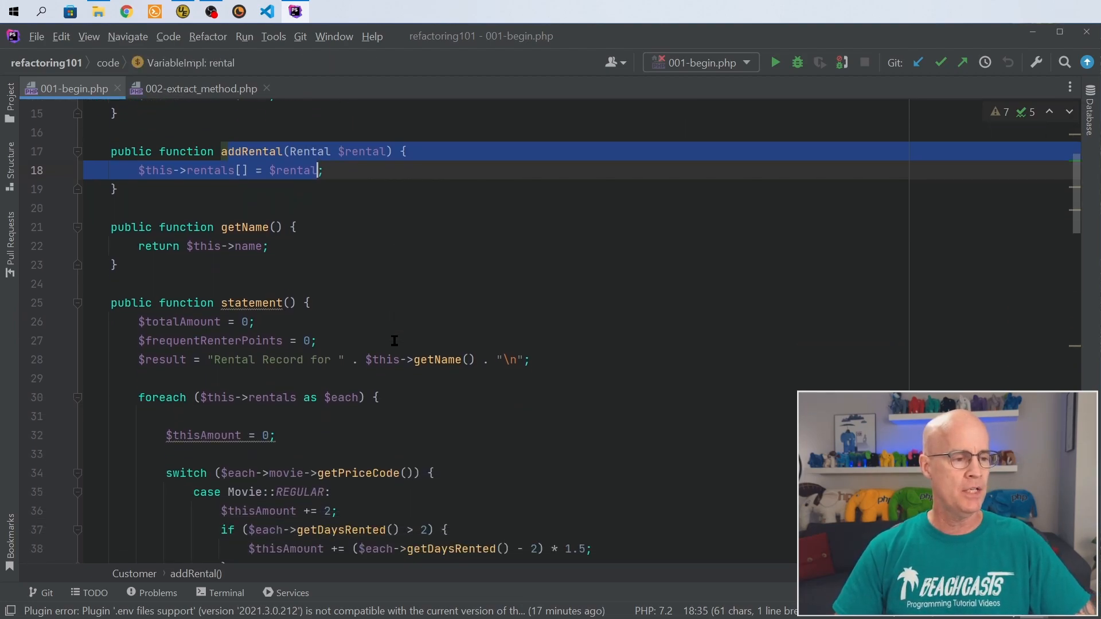
pyautogui.scroll(-3)
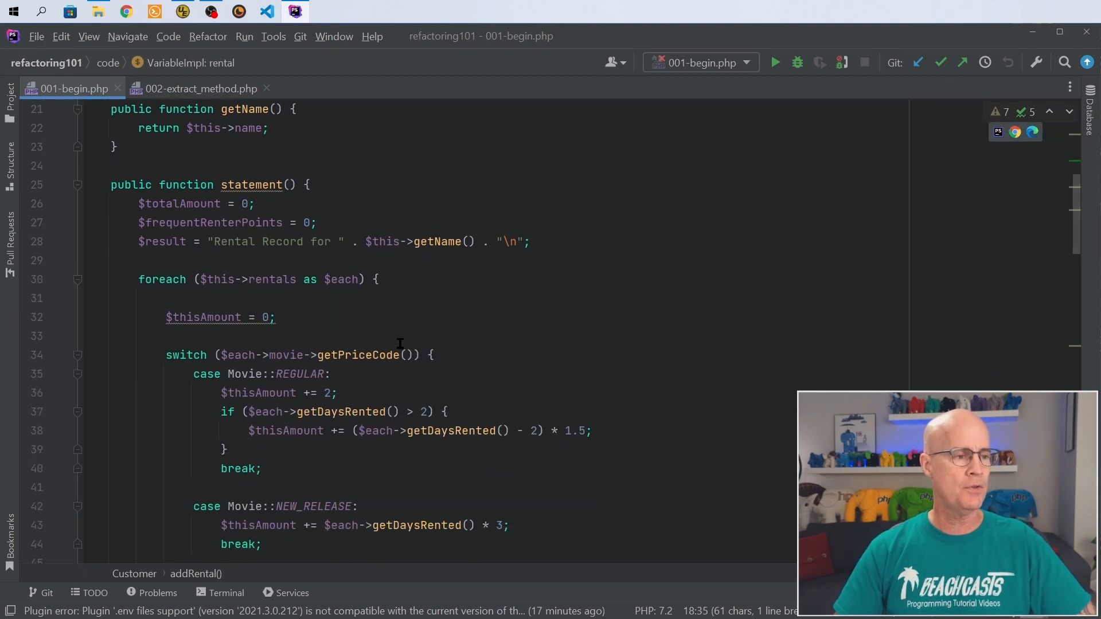
pyautogui.click(143, 185)
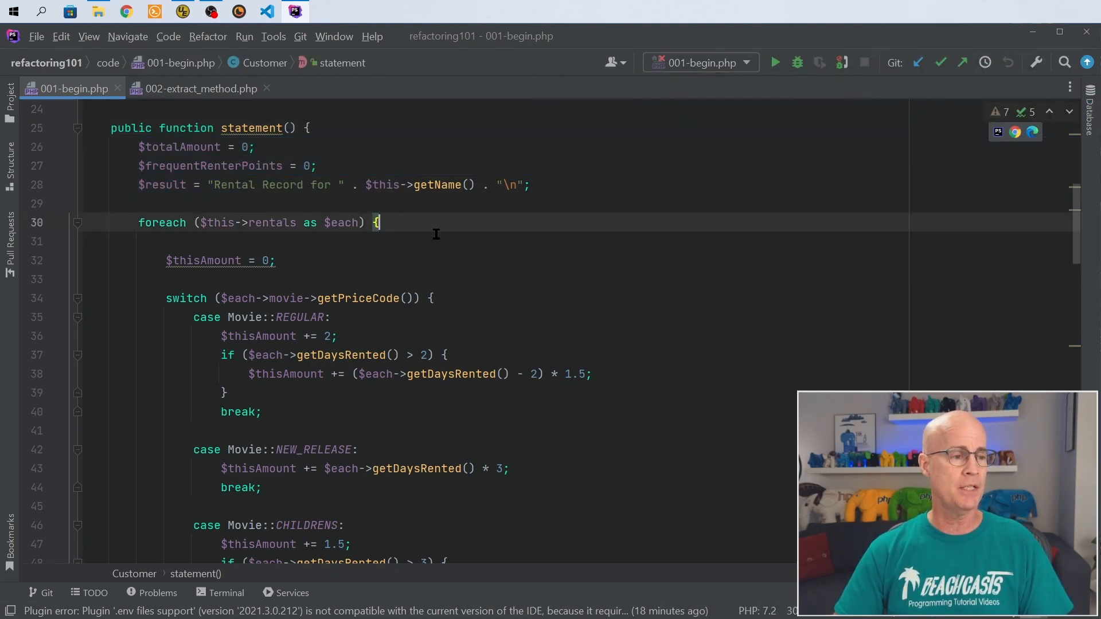
pyautogui.scroll(-3)
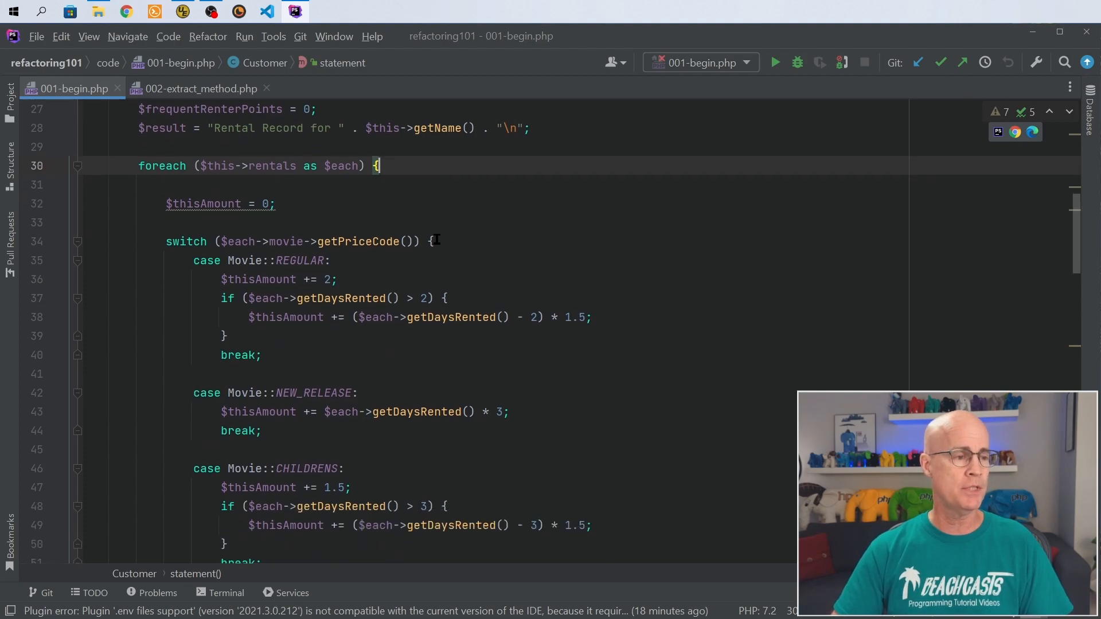
pyautogui.scroll(3)
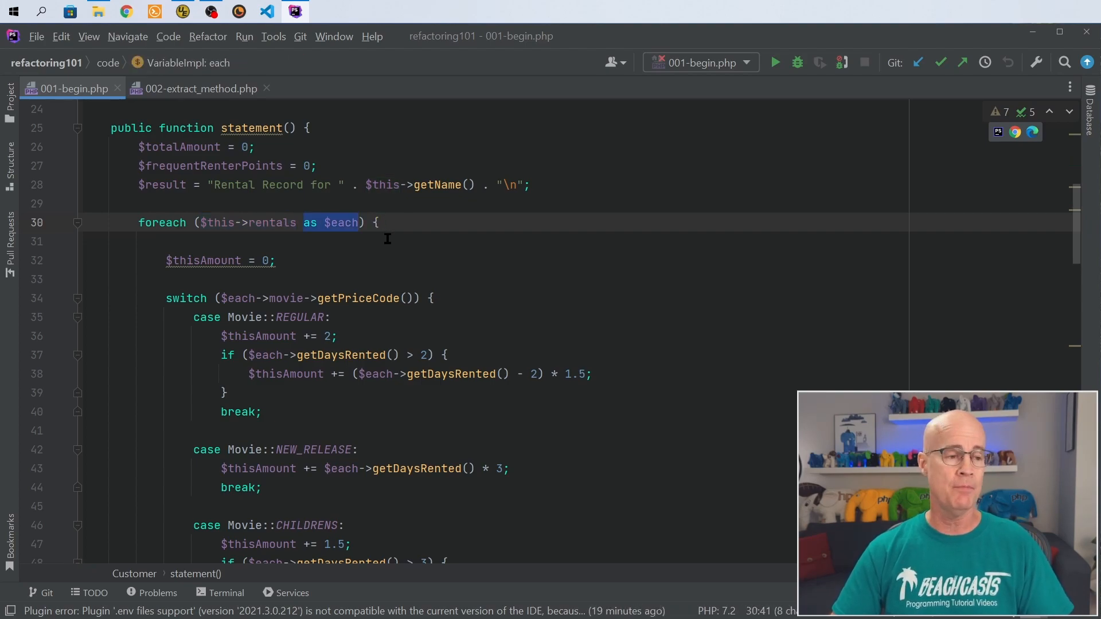
pyautogui.scroll(-3)
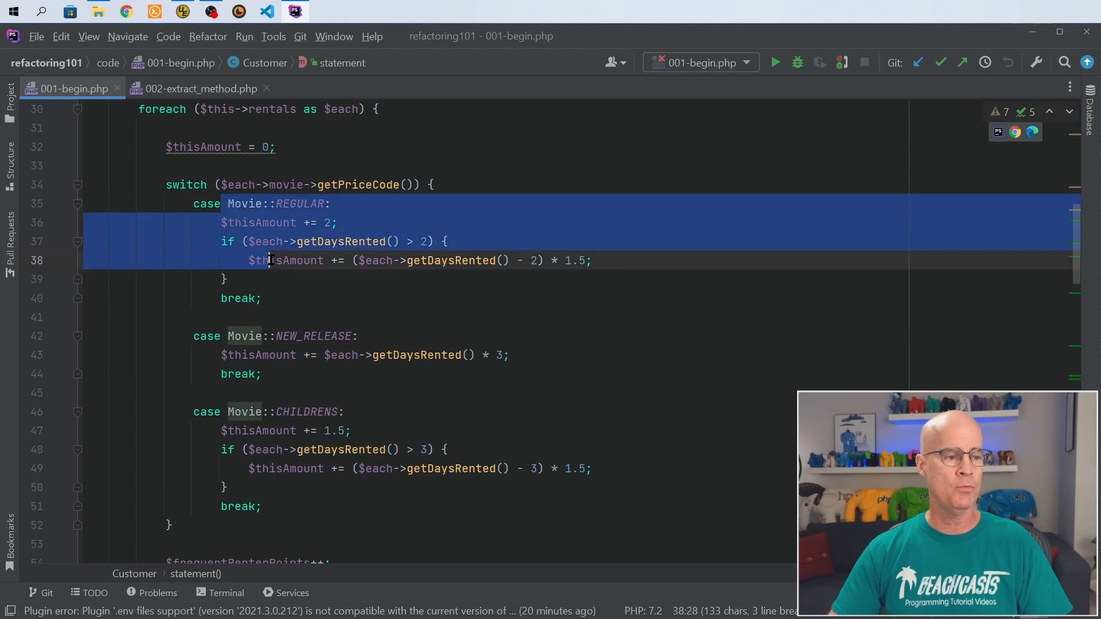
pyautogui.click(263, 297)
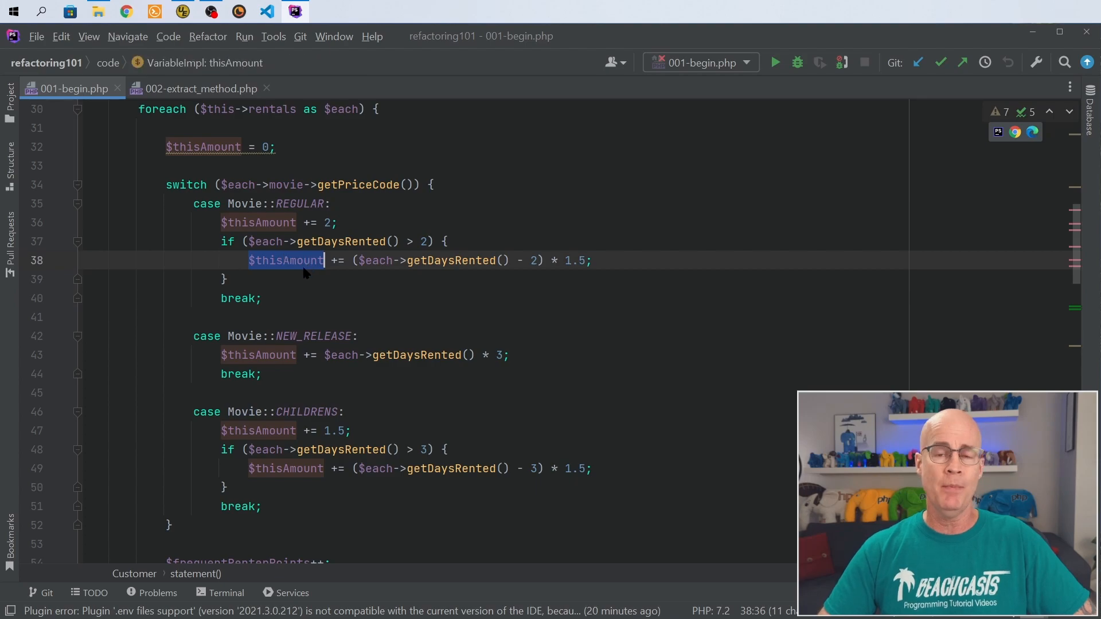
pyautogui.scroll(3)
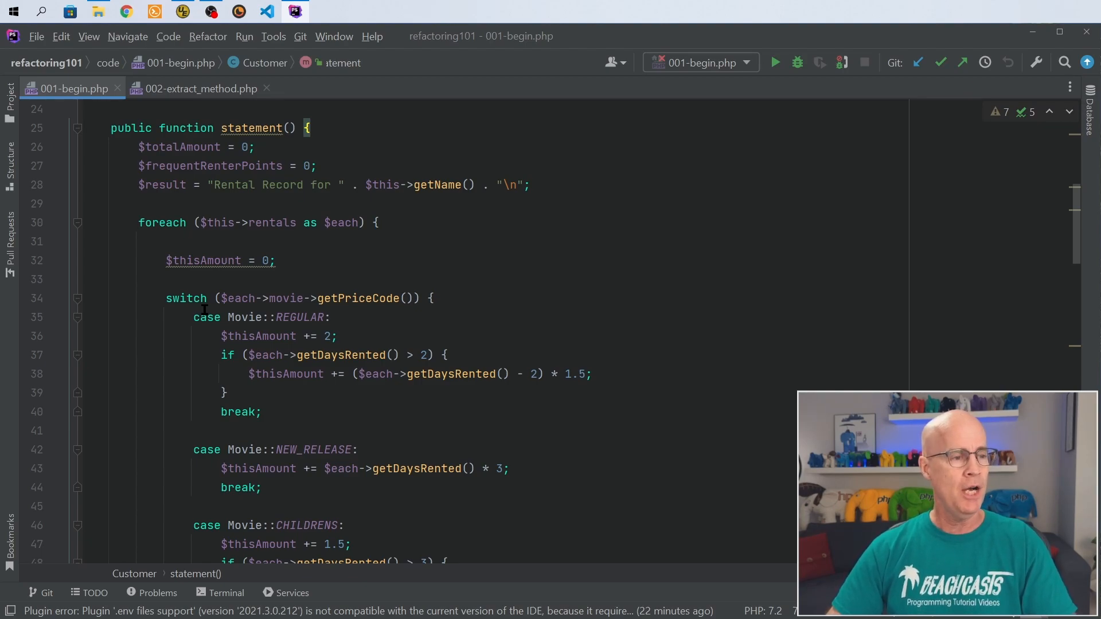
# Step: Type 'public function amountFor() {' below statement() to create the empty method
pyautogui.scroll(-3)
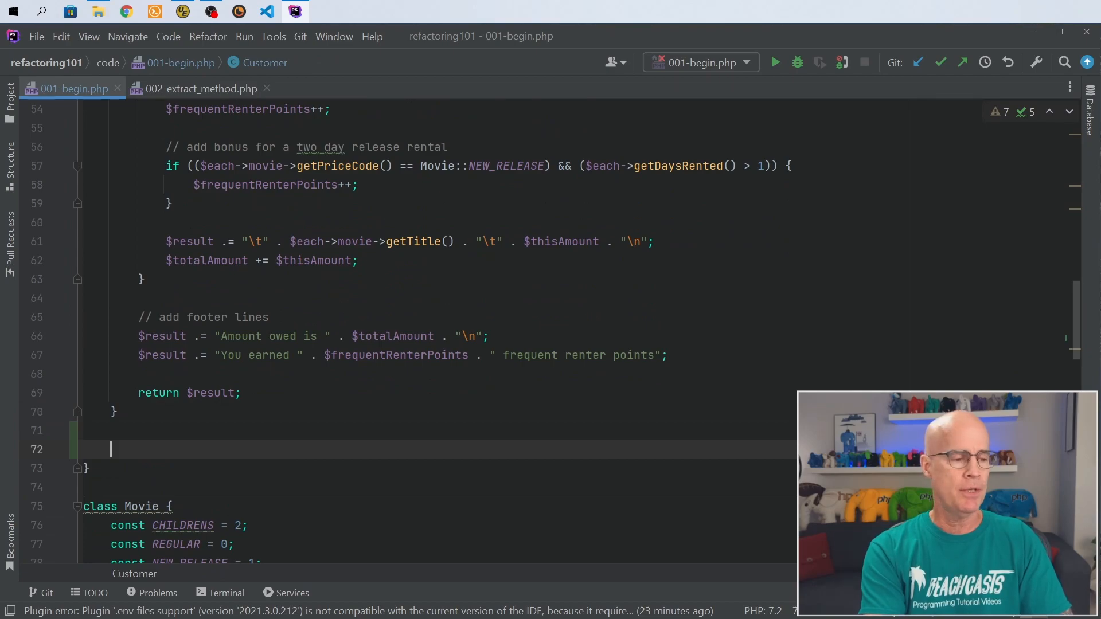
pyautogui.write('public')
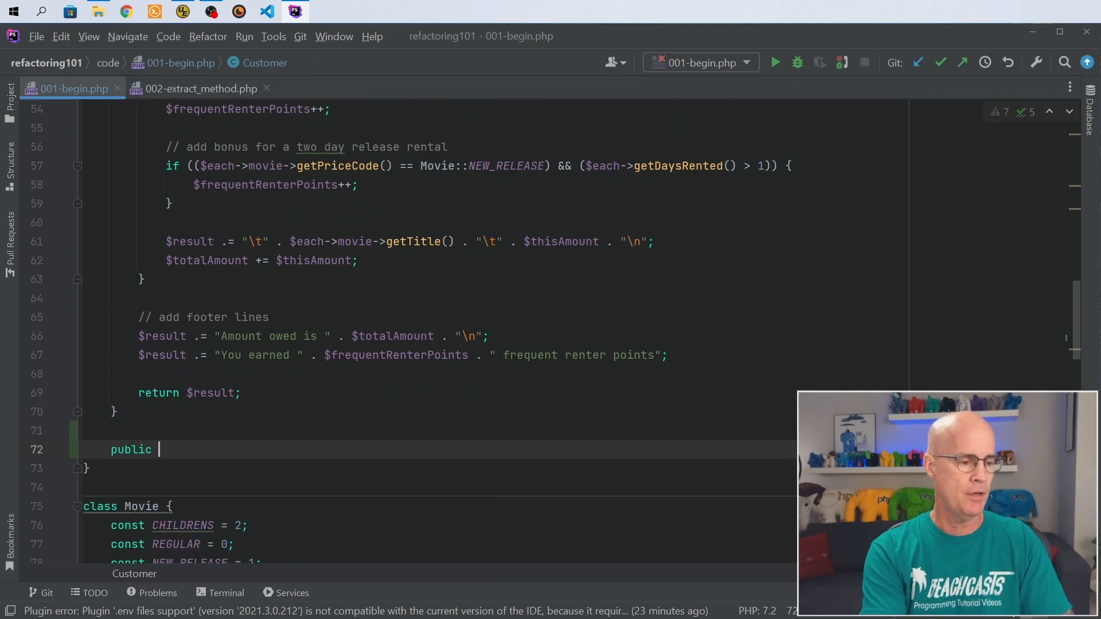
pyautogui.write('function')
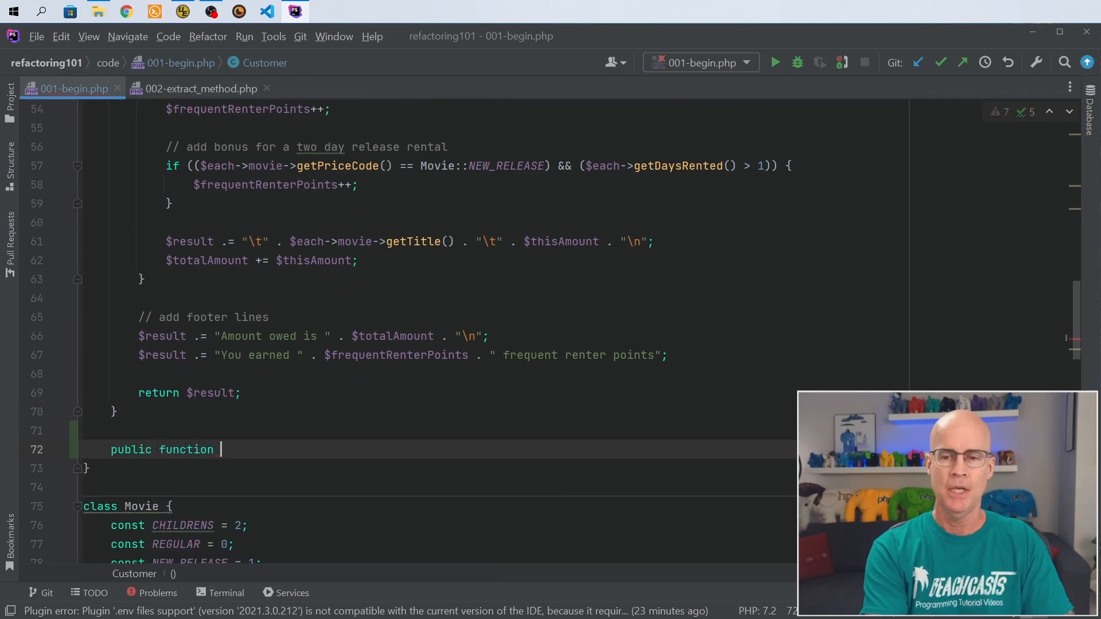
pyautogui.write('amount')
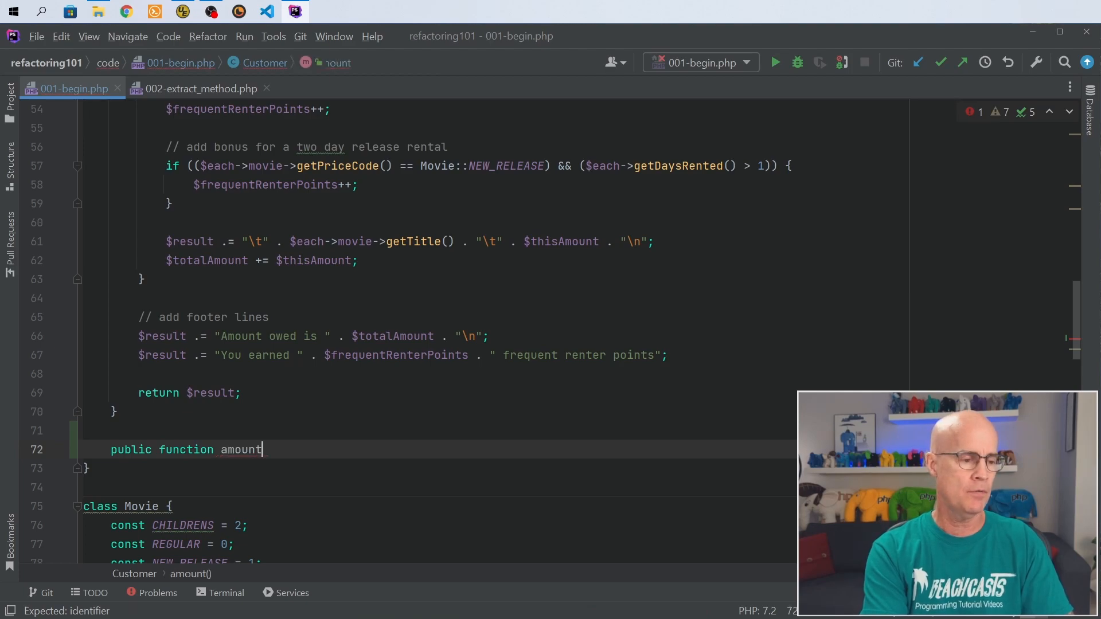
pyautogui.write('For()')
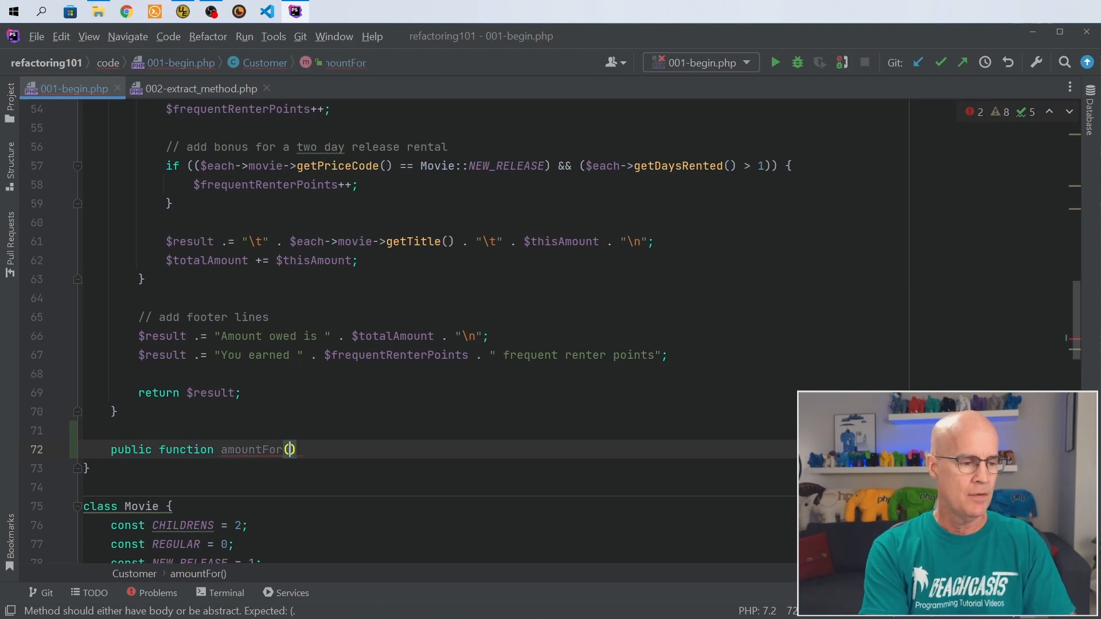
pyautogui.write('{')
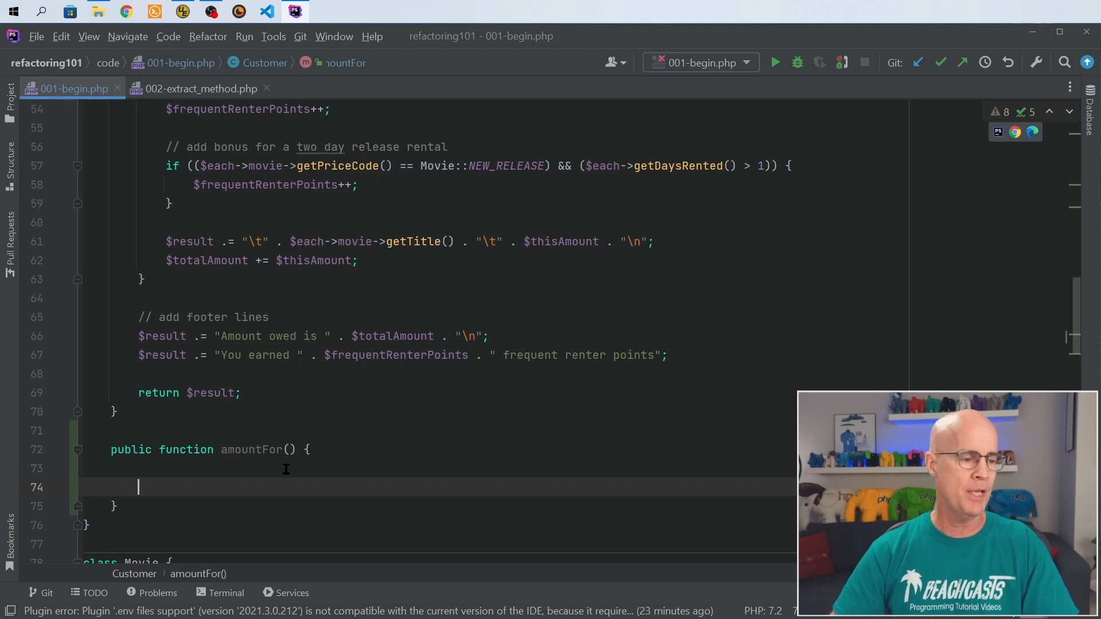
# Step: Move the $thisAmount initialisation and price-code switch from statement() into amountFor()
pyautogui.scroll(3)
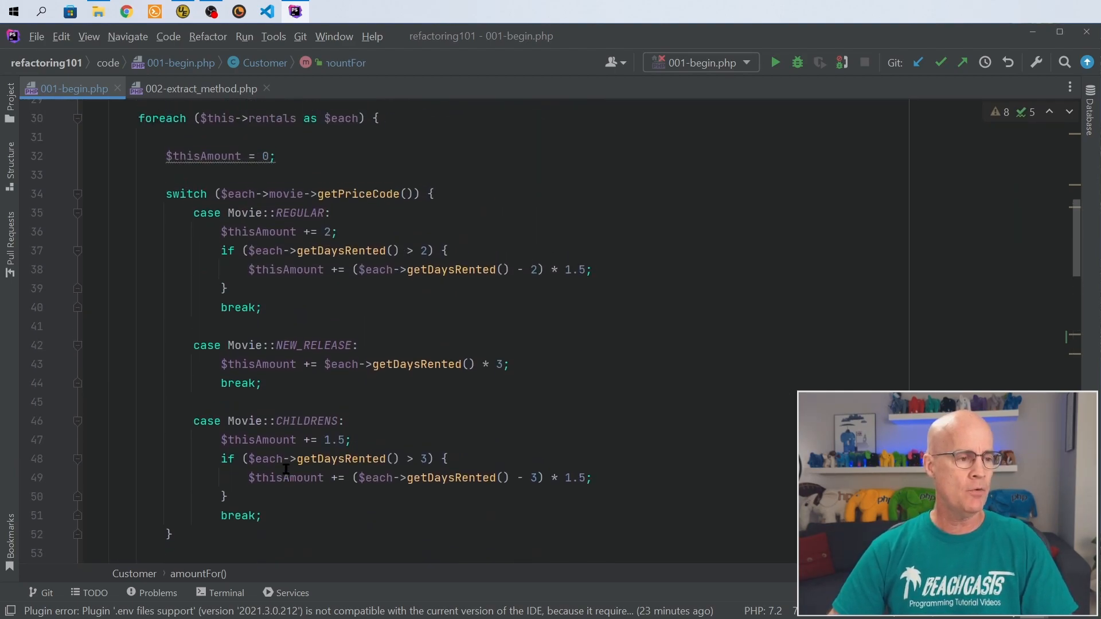
pyautogui.scroll(3)
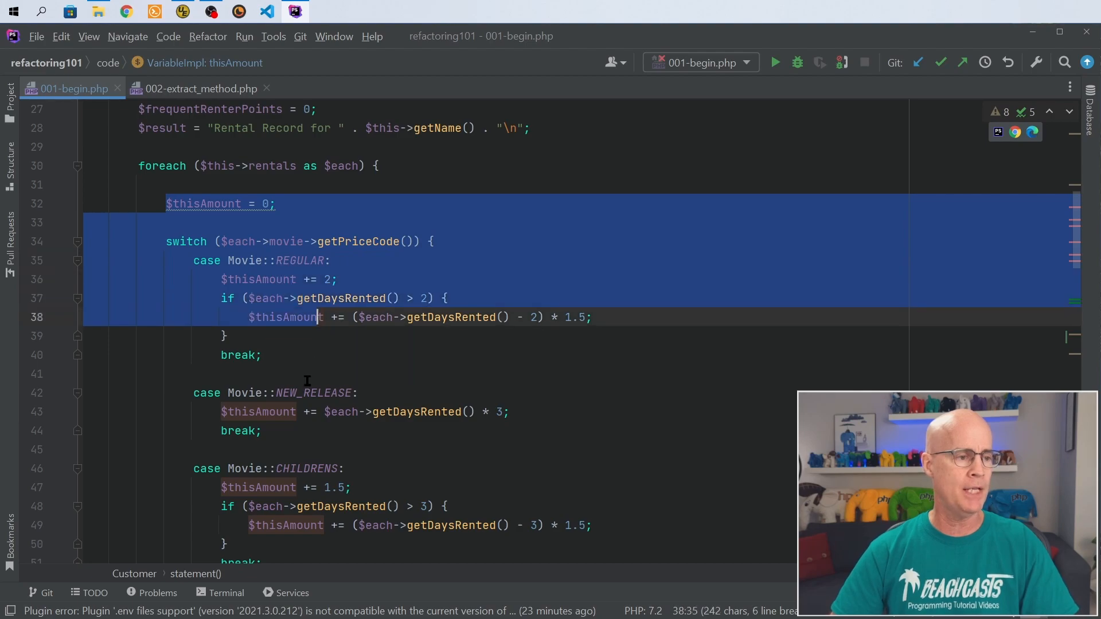
pyautogui.scroll(-3)
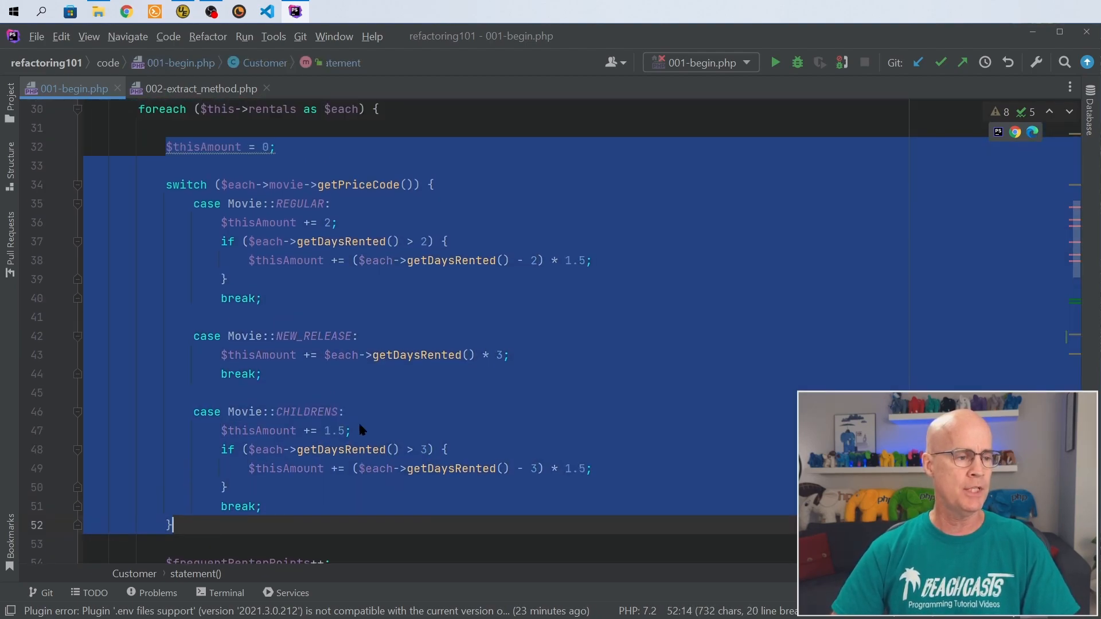
pyautogui.scroll(-3)
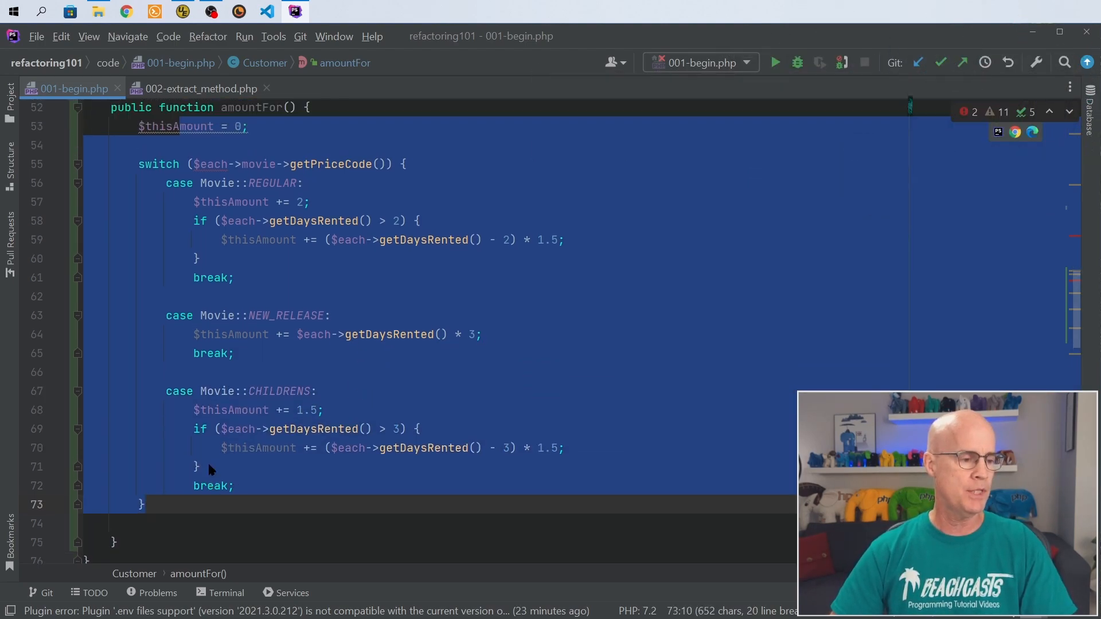
pyautogui.scroll(3)
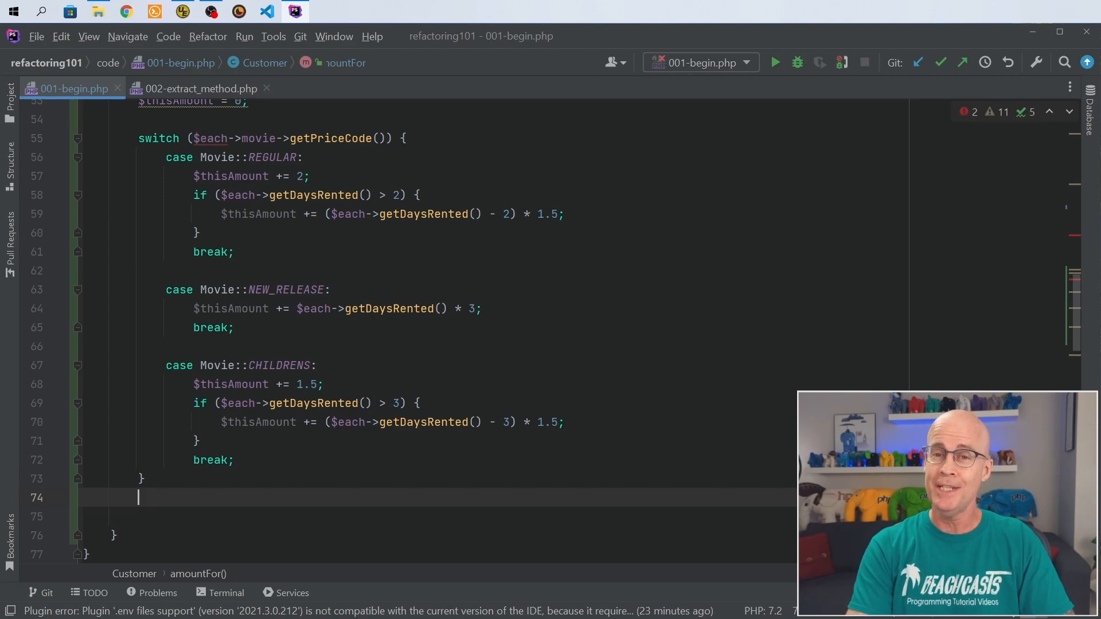
# Step: Add 'return $thisAmount' on a new line after the switch in amountFor()
pyautogui.press('Return')
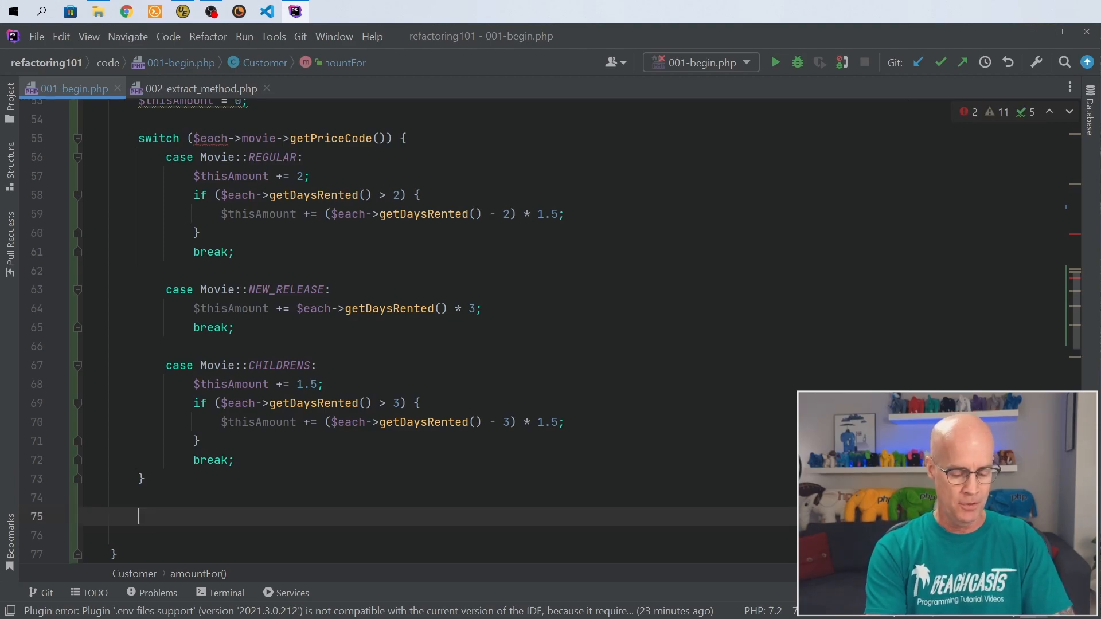
pyautogui.write('return')
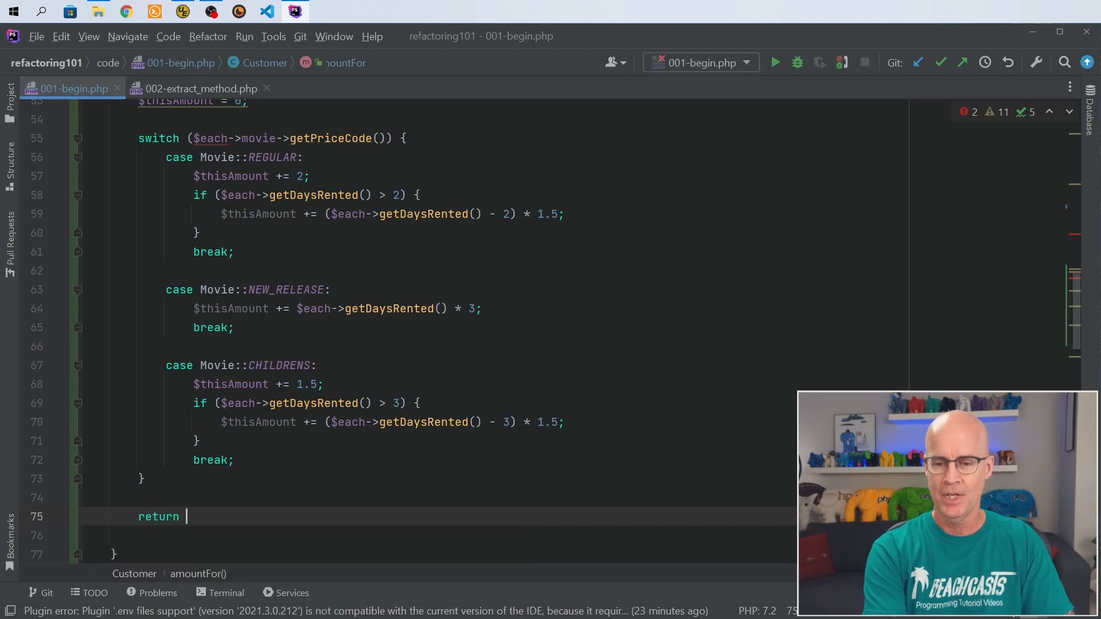
pyautogui.write('$this')
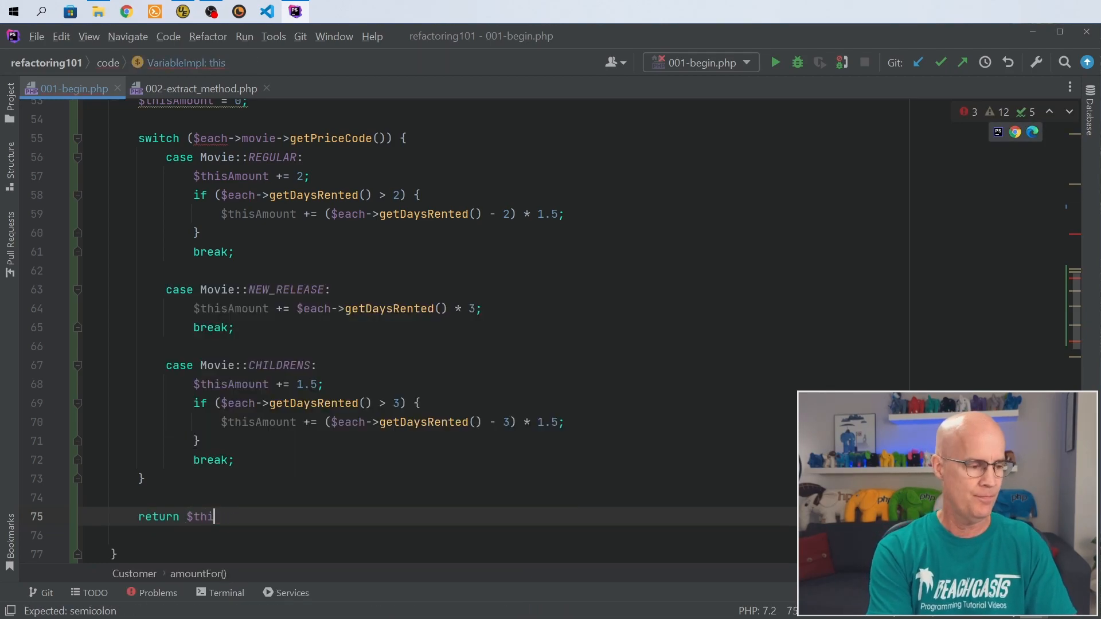
pyautogui.press('Backspace')
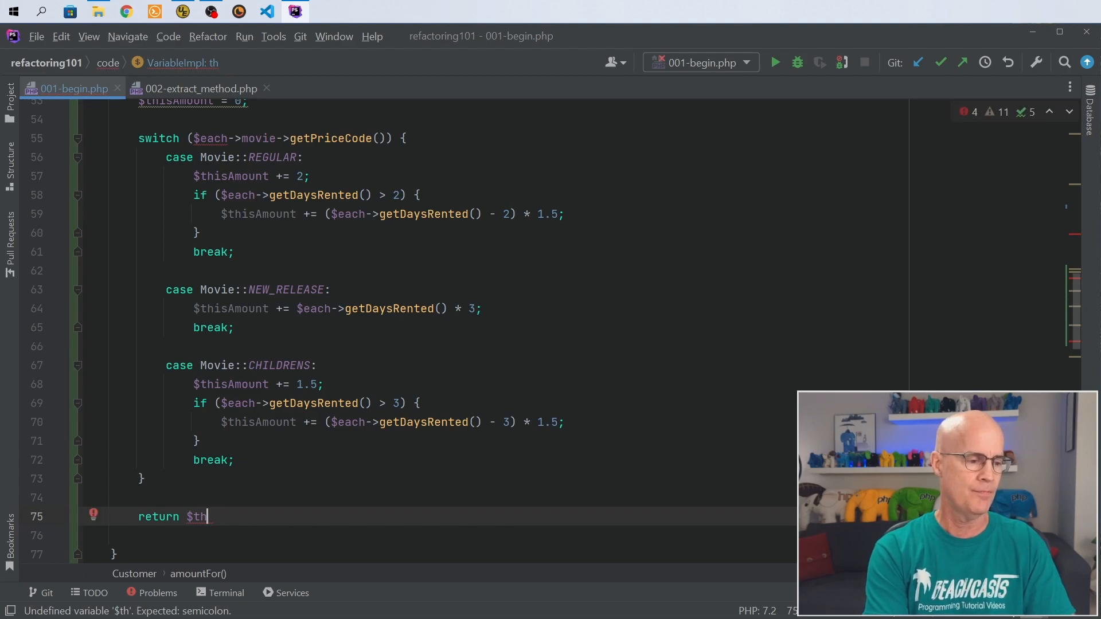
pyautogui.write('isAmount')
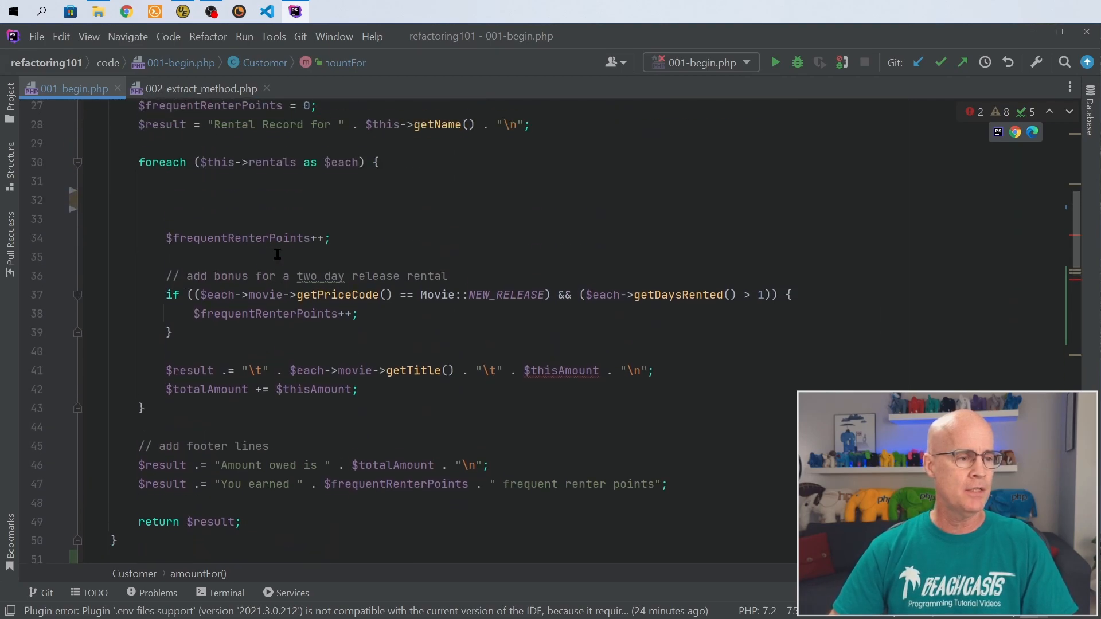
# Step: Write '$amountFor = $this->amountFor($each);' in the emptied statement() loop body
pyautogui.scroll(3)
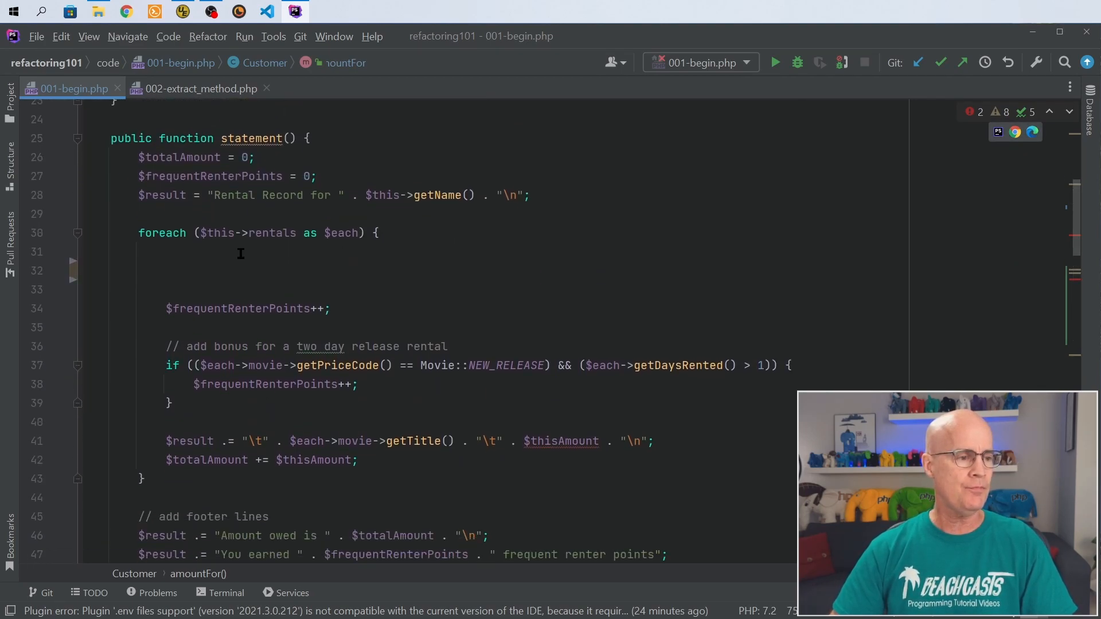
pyautogui.click(339, 232)
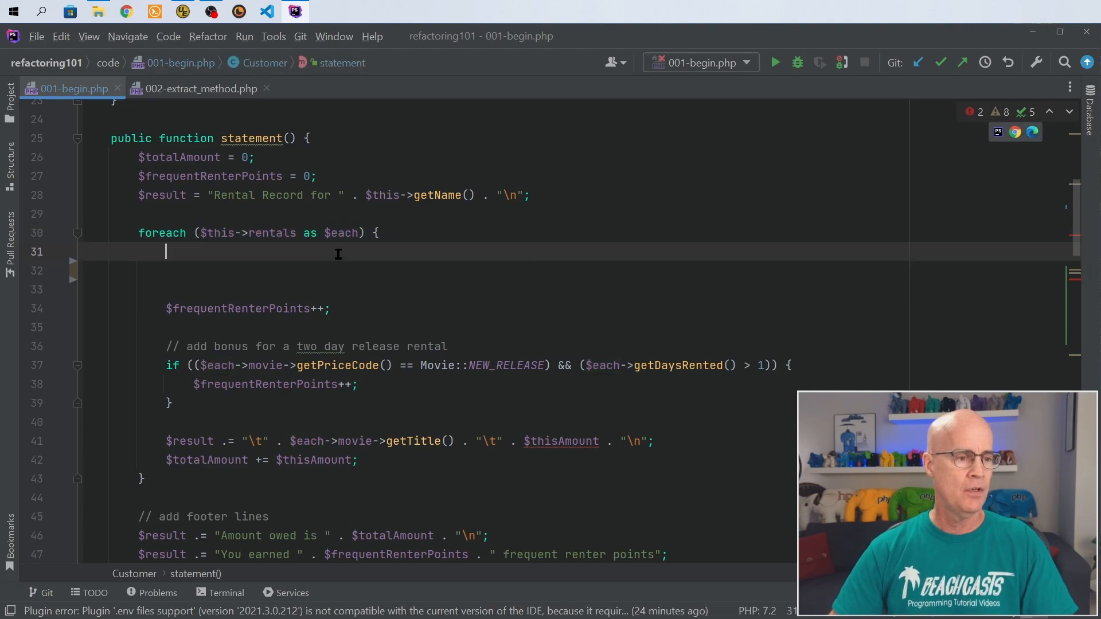
pyautogui.press('Down')
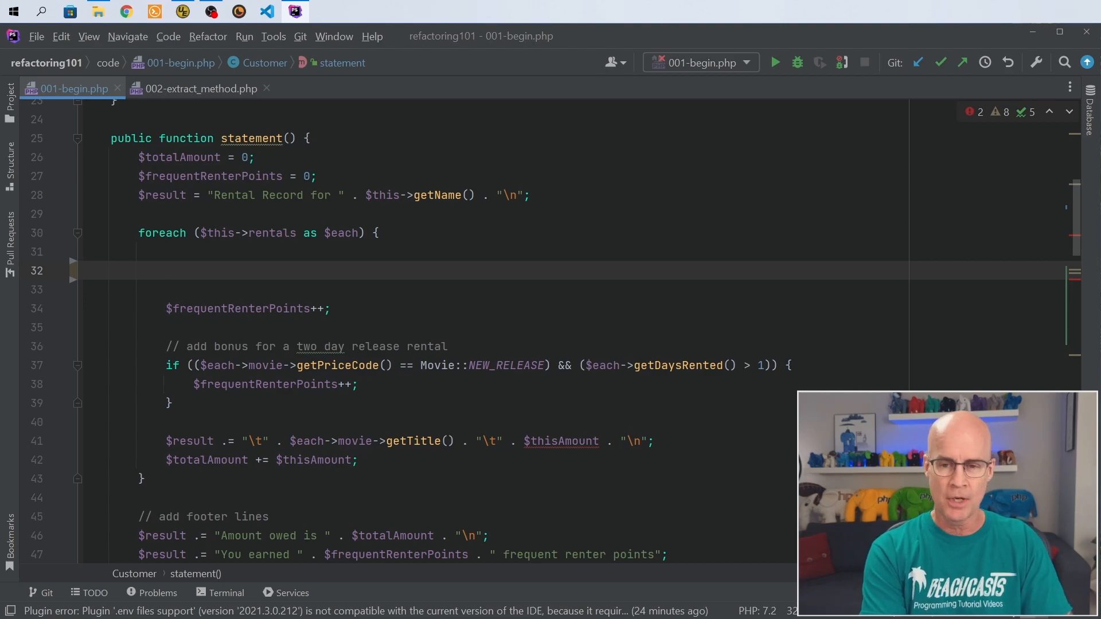
pyautogui.write('$amount')
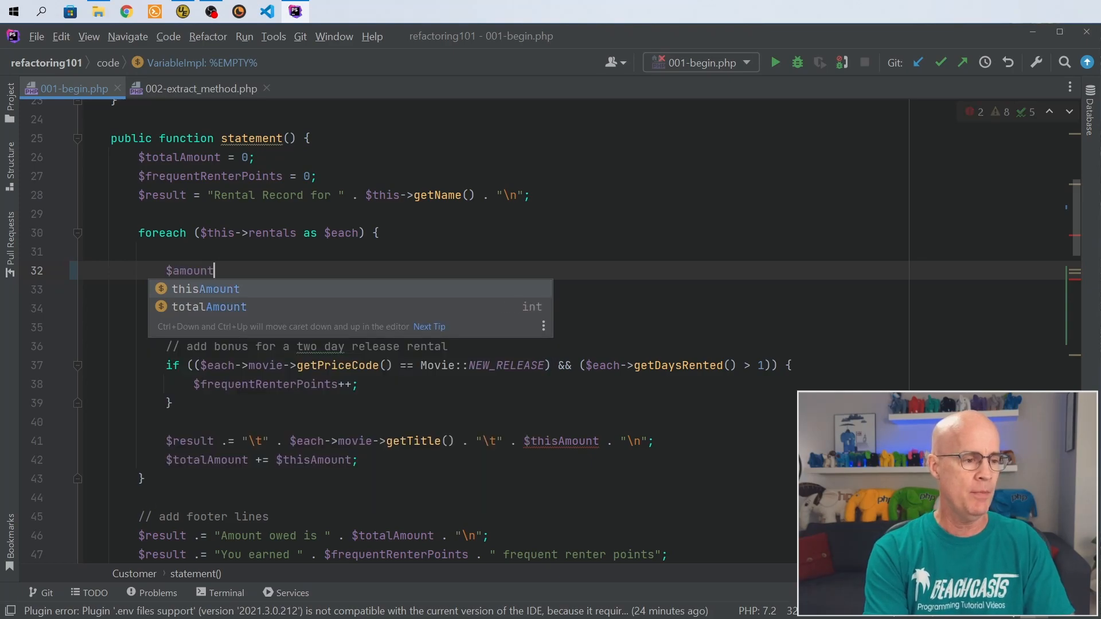
pyautogui.write('For =')
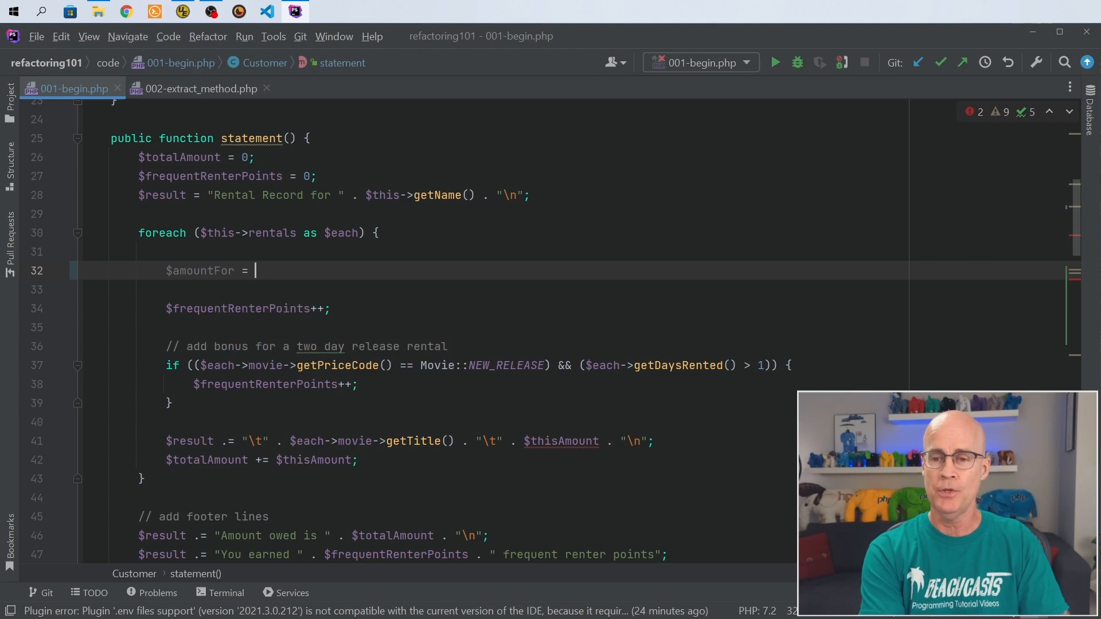
pyautogui.write('amount')
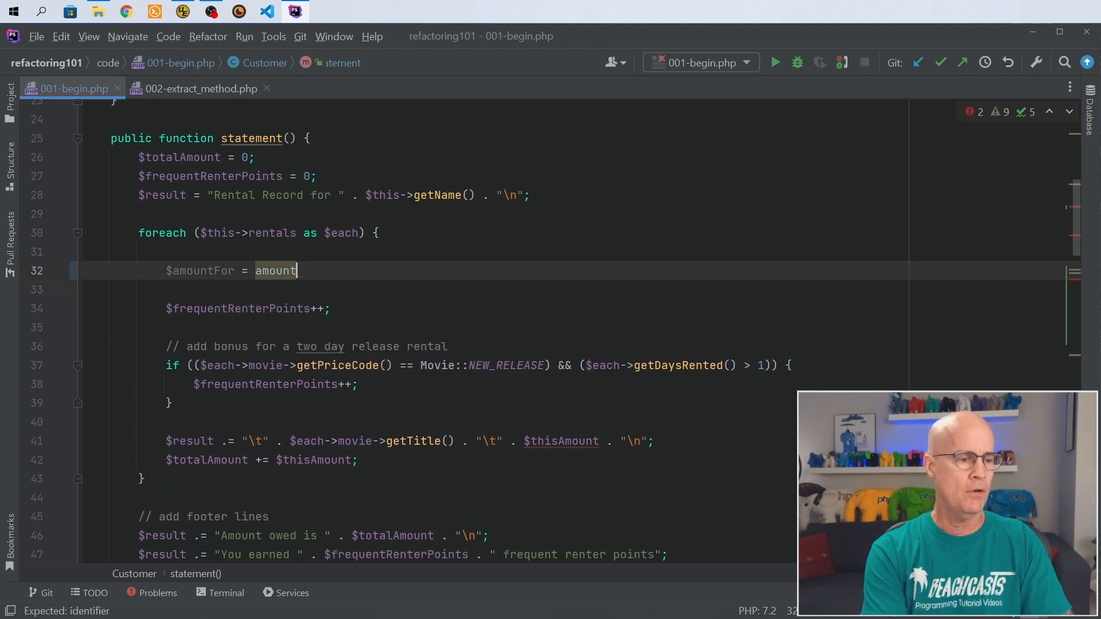
pyautogui.write('F')
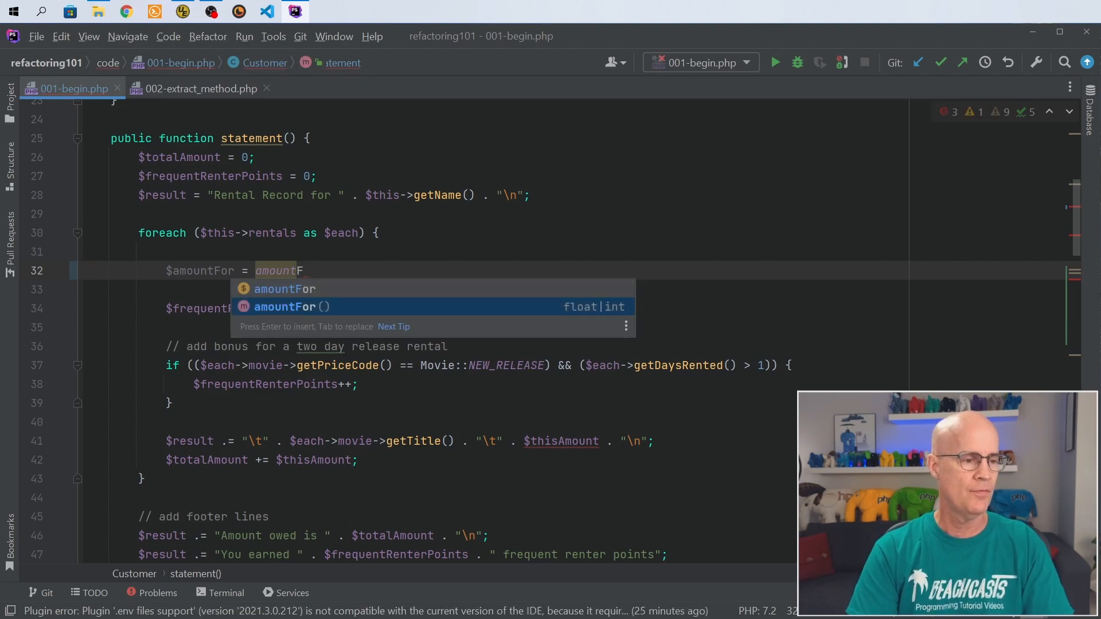
pyautogui.press('Enter')
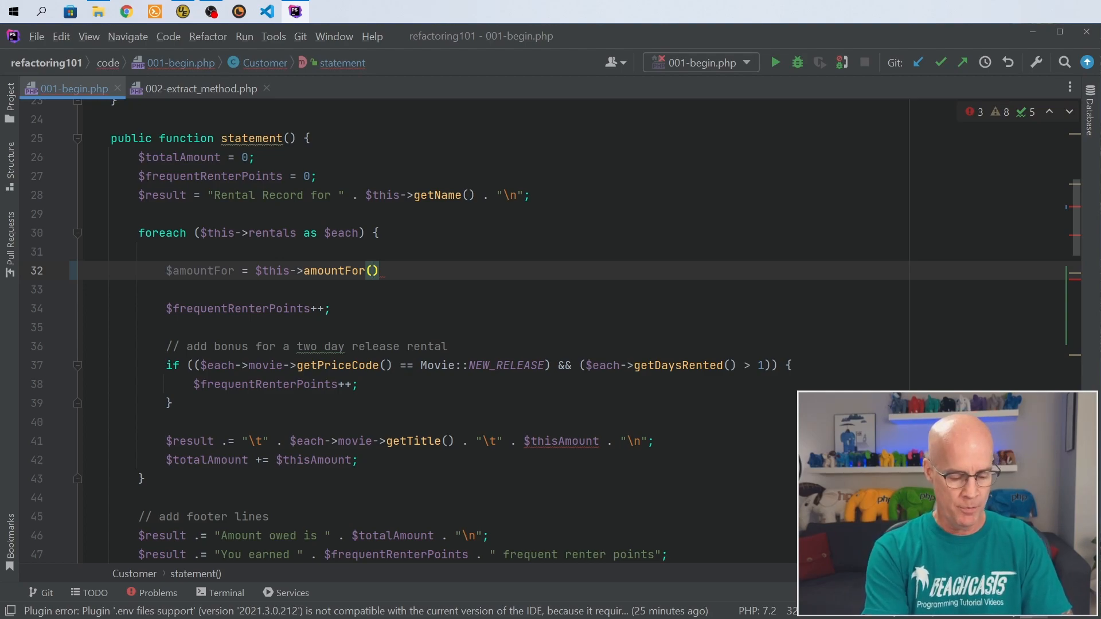
pyautogui.write('$each')
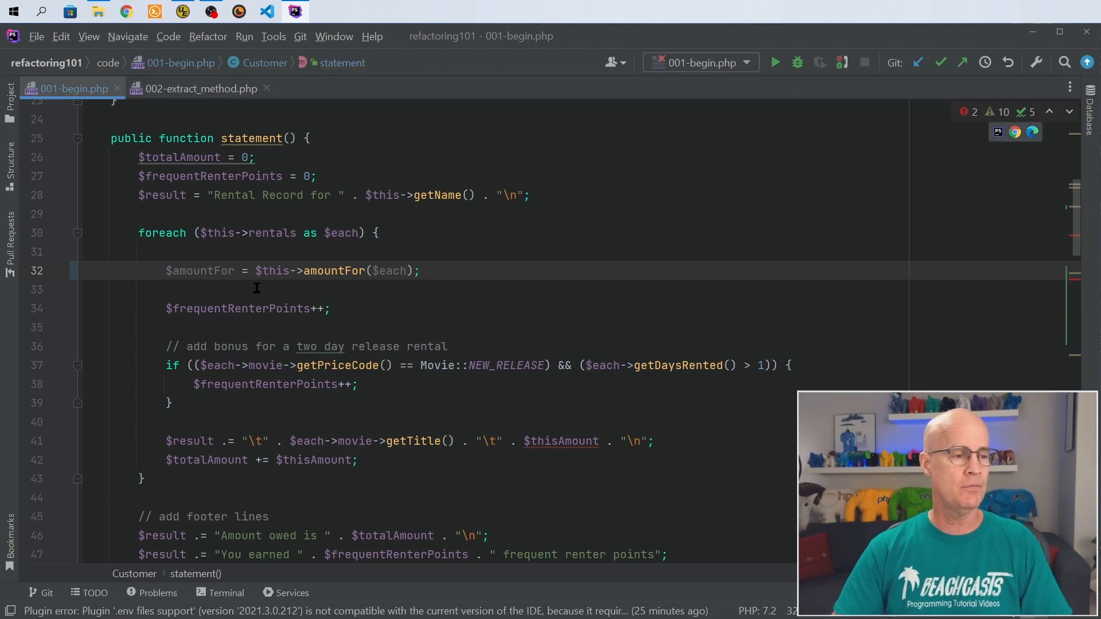
pyautogui.click(421, 271)
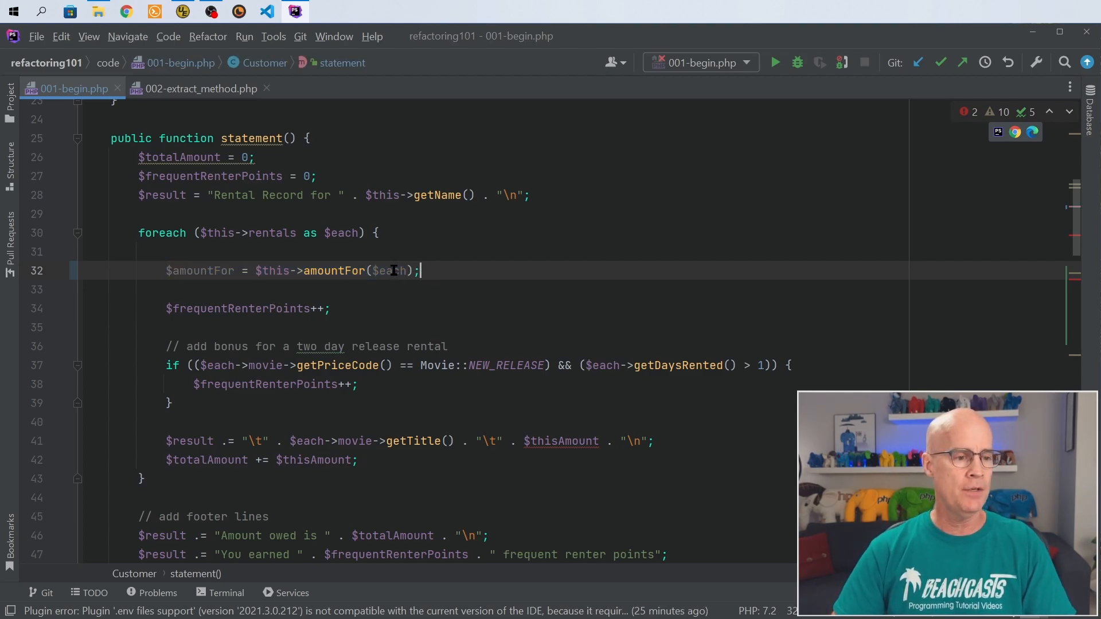
# Step: Add $each as amountFor()'s parameter and confirm it ends with return $thisAmount
pyautogui.doubleClick(392, 270)
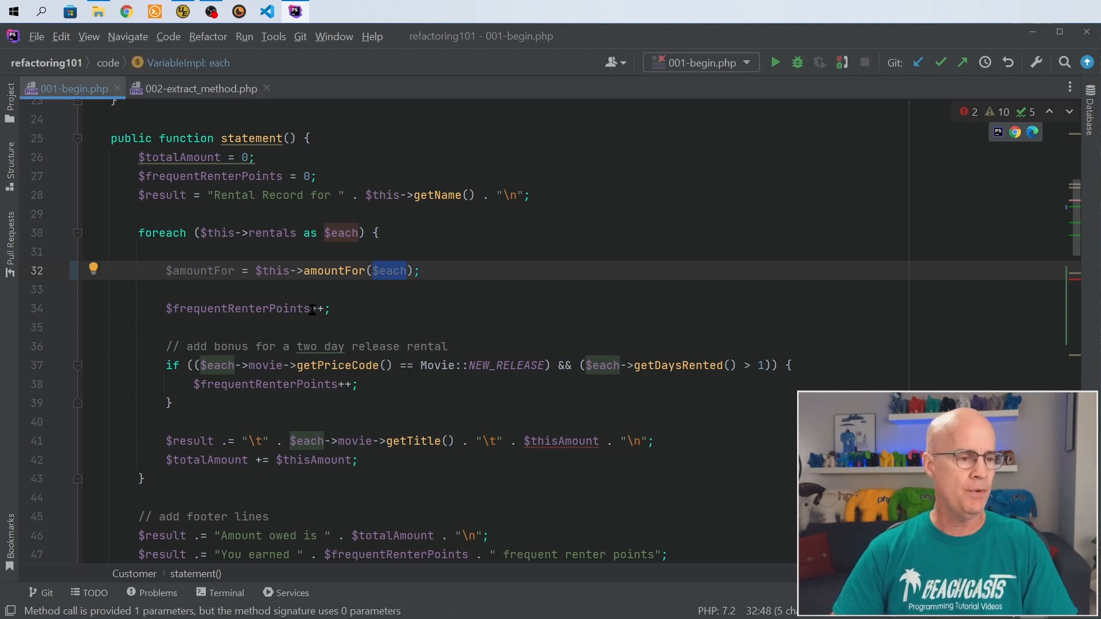
pyautogui.scroll(-3)
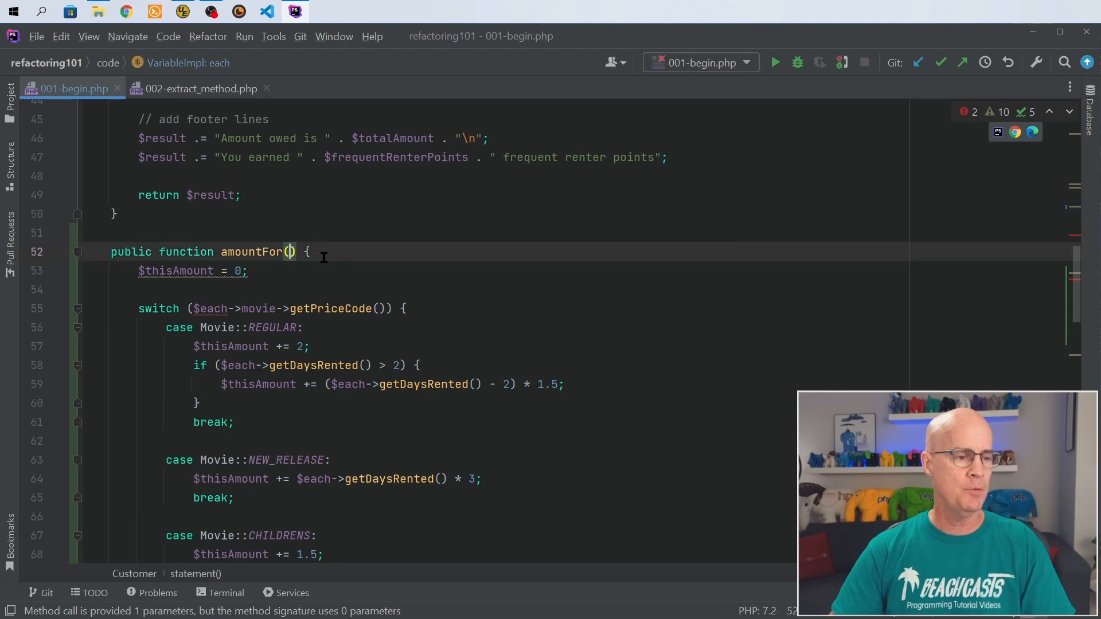
pyautogui.write('$each')
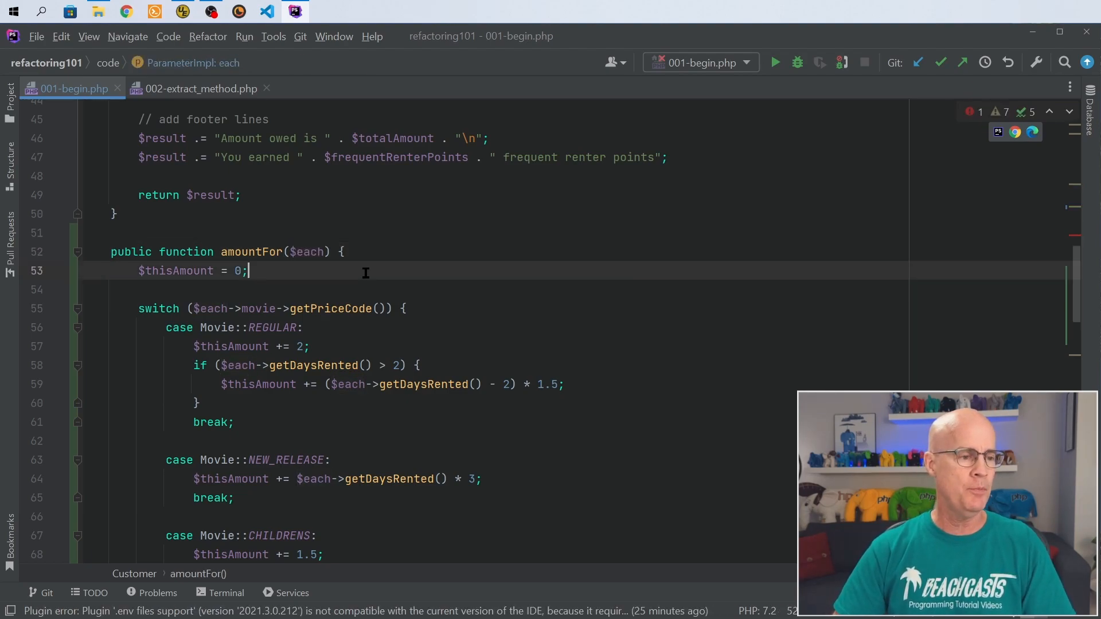
pyautogui.scroll(-3)
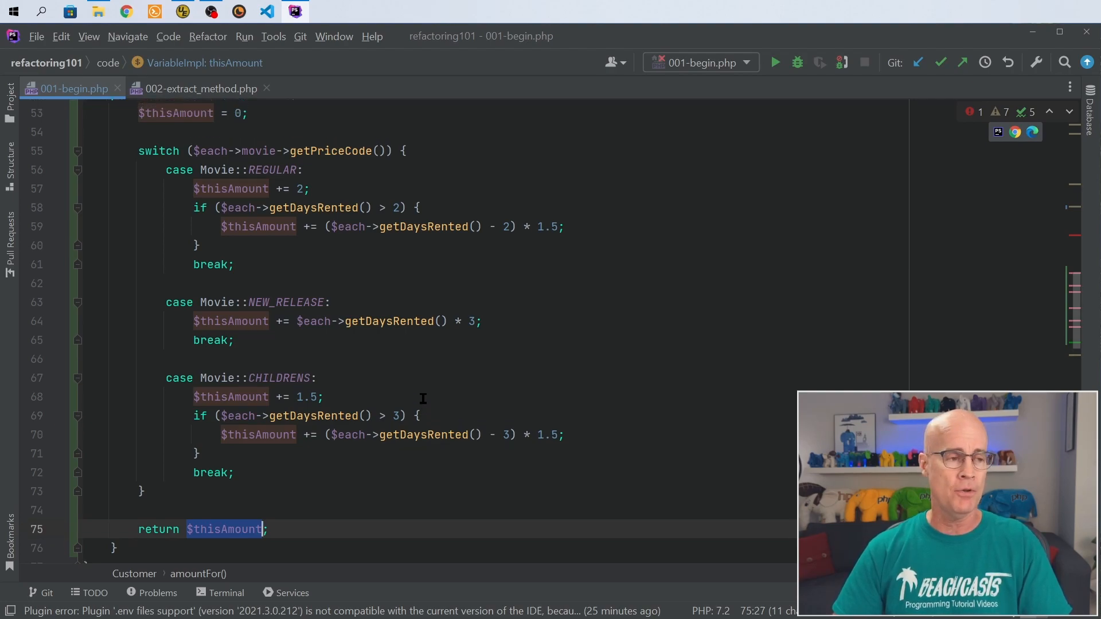
# Step: Check $thisAmount usages on line 32, then undo to the original inline calculation
pyautogui.scroll(3)
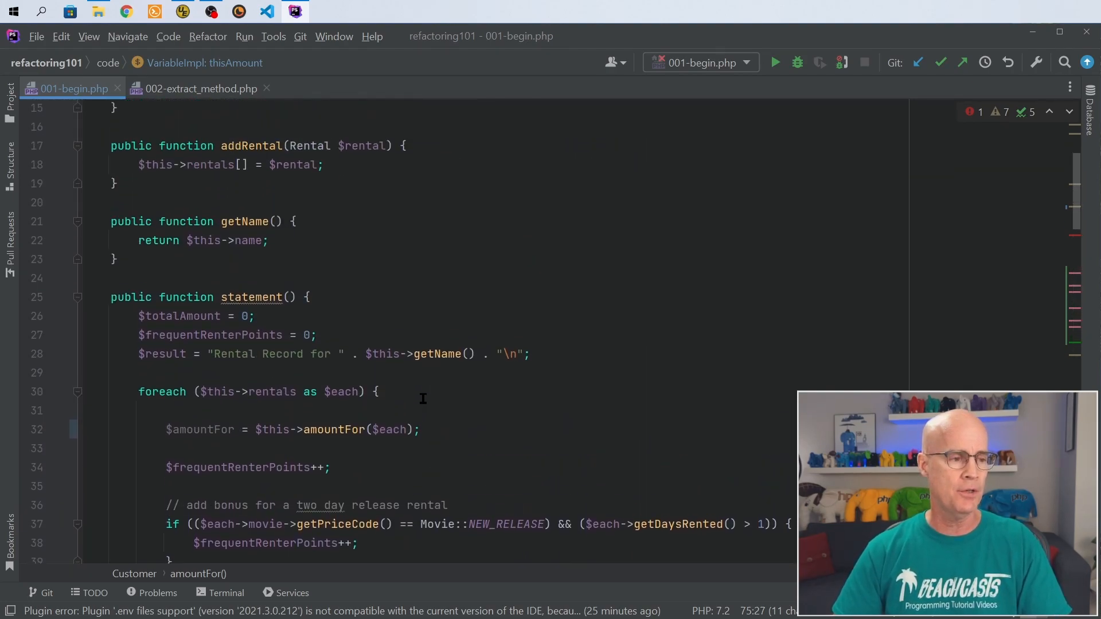
pyautogui.scroll(-3)
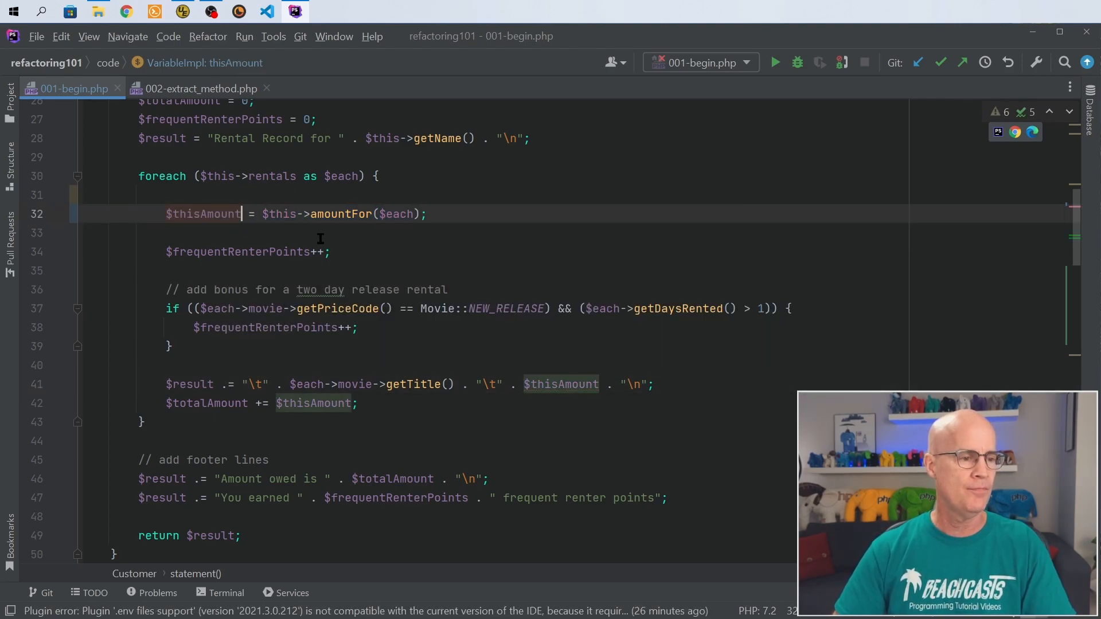
pyautogui.doubleClick(203, 214)
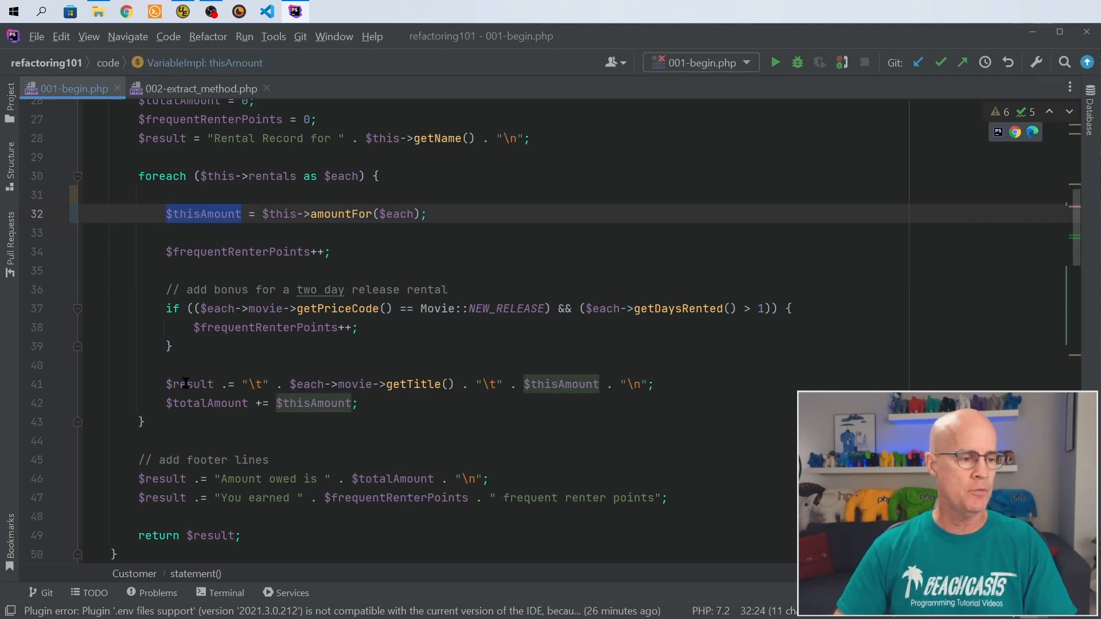
pyautogui.click(403, 404)
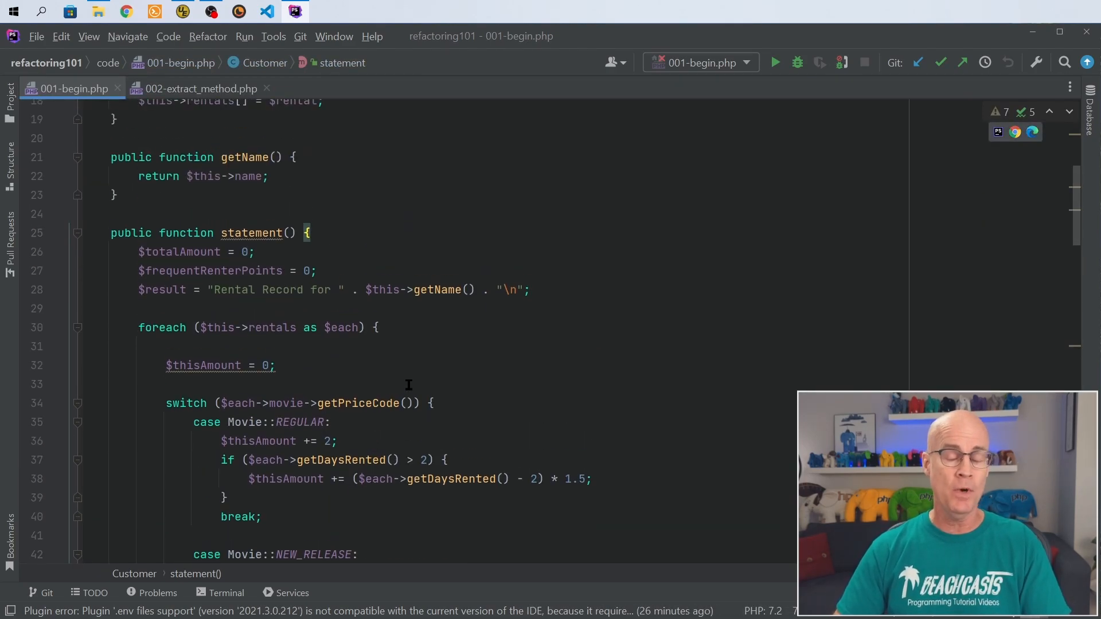
pyautogui.moveTo(355, 372)
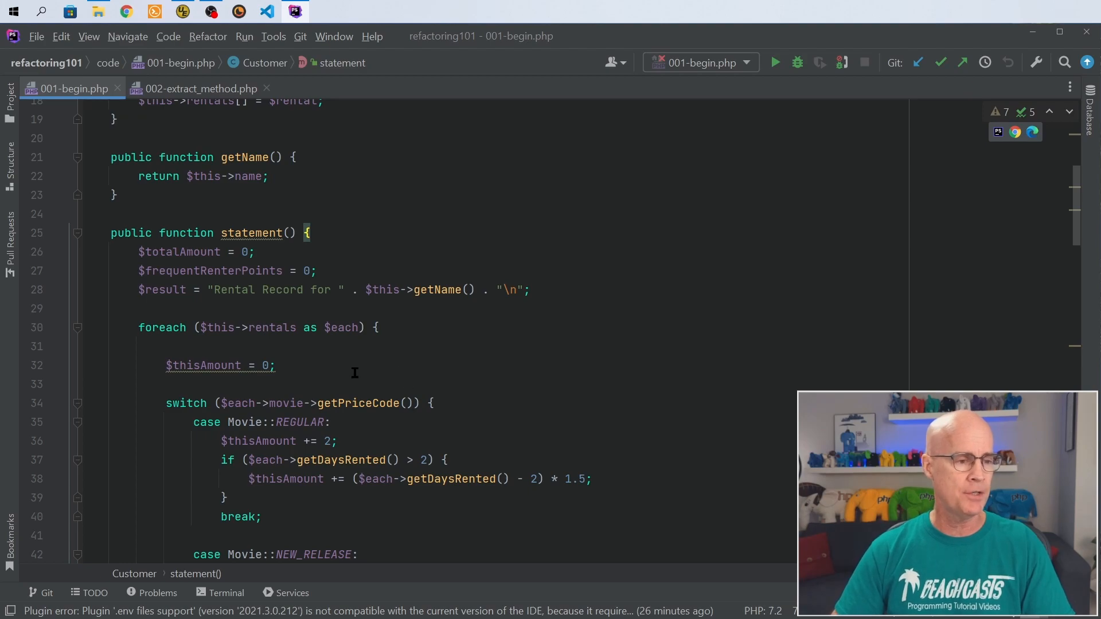
# Step: Select lines 32–52, from $thisAmount = 0; to the switch's closing brace
pyautogui.scroll(-3)
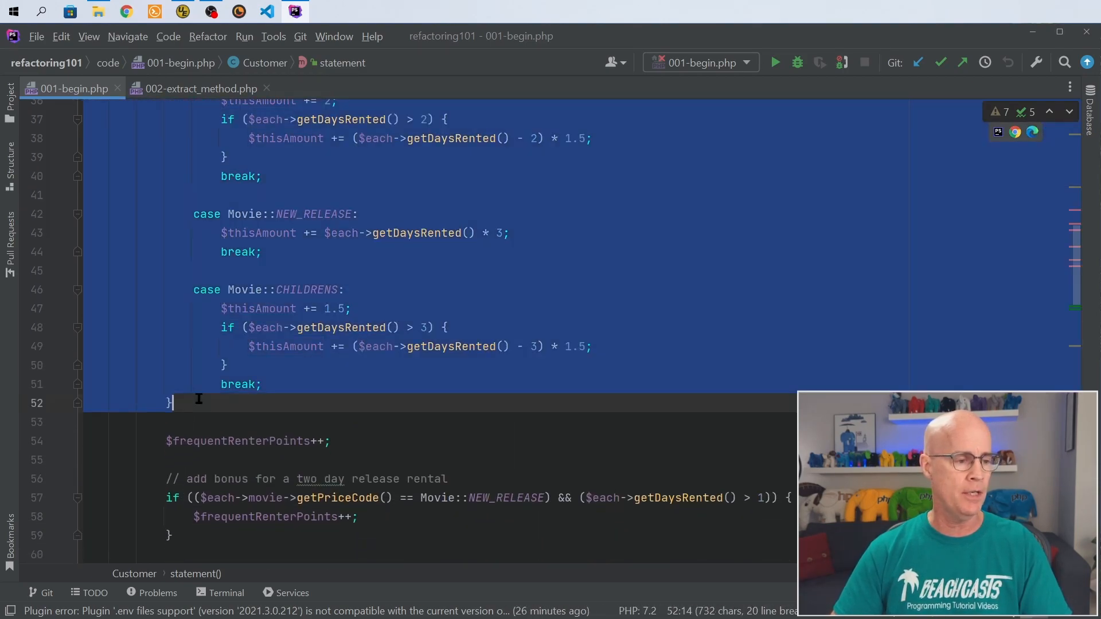
pyautogui.scroll(3)
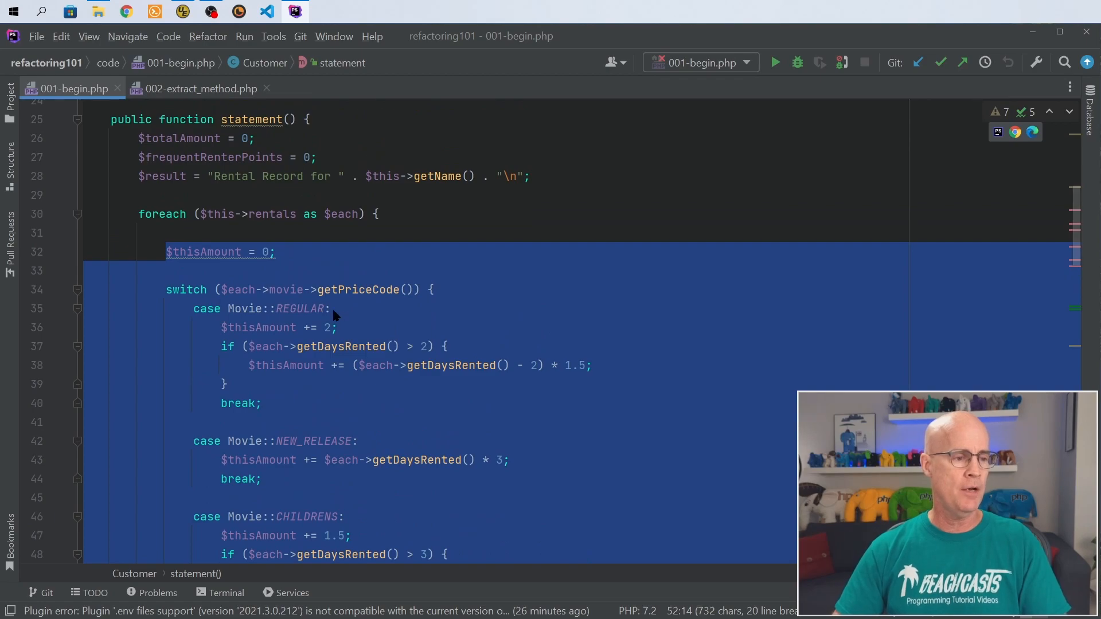
pyautogui.moveTo(253, 253)
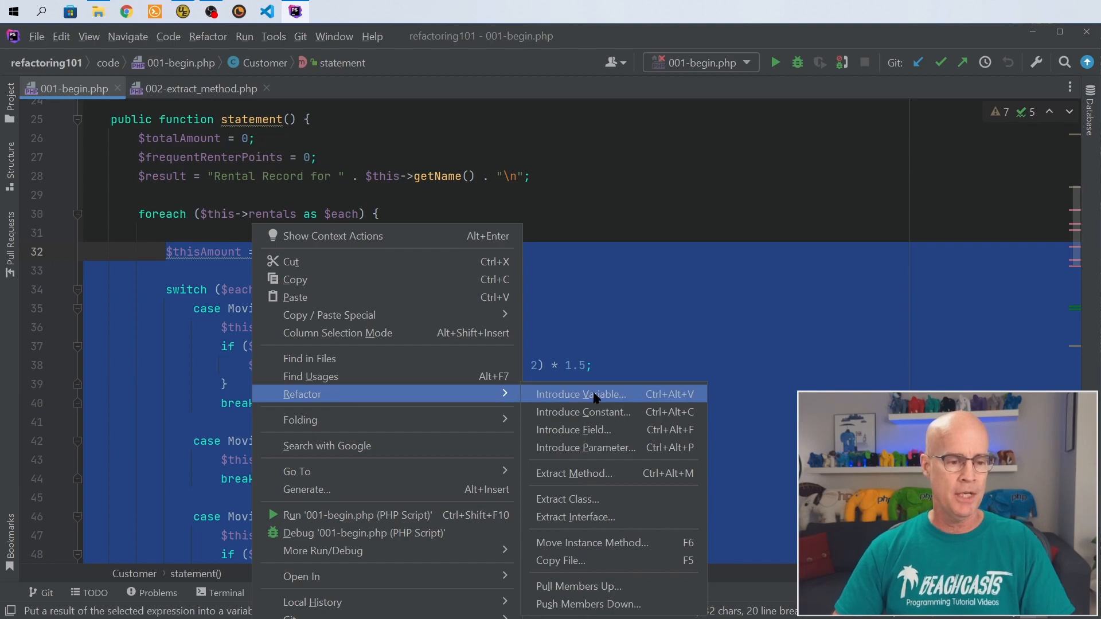
pyautogui.moveTo(574, 472)
pyautogui.write('amountFor')
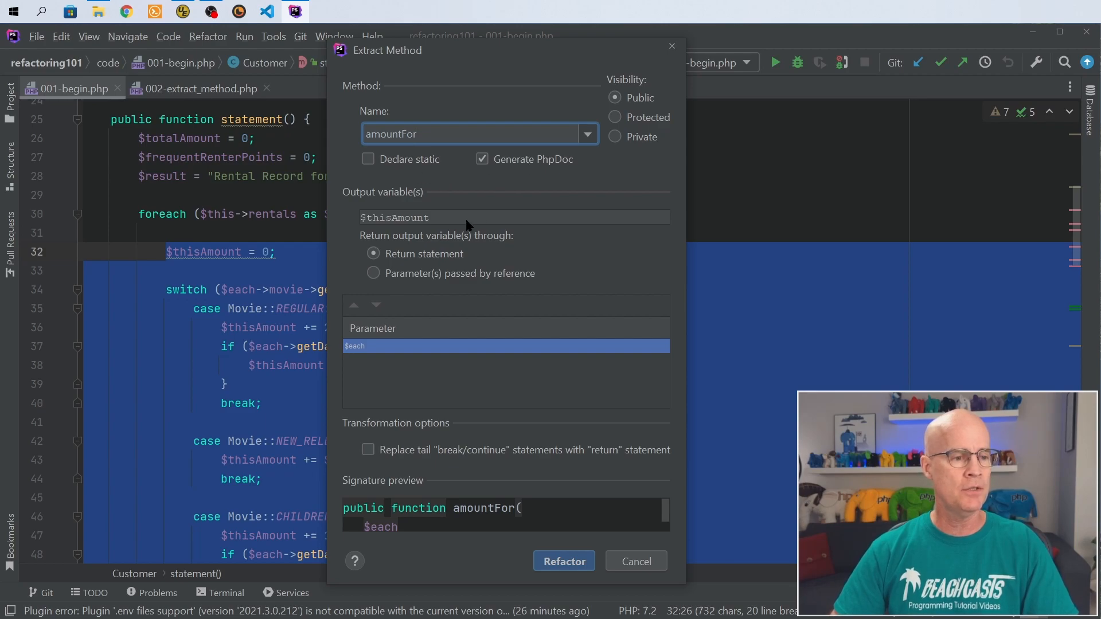
pyautogui.moveTo(412, 261)
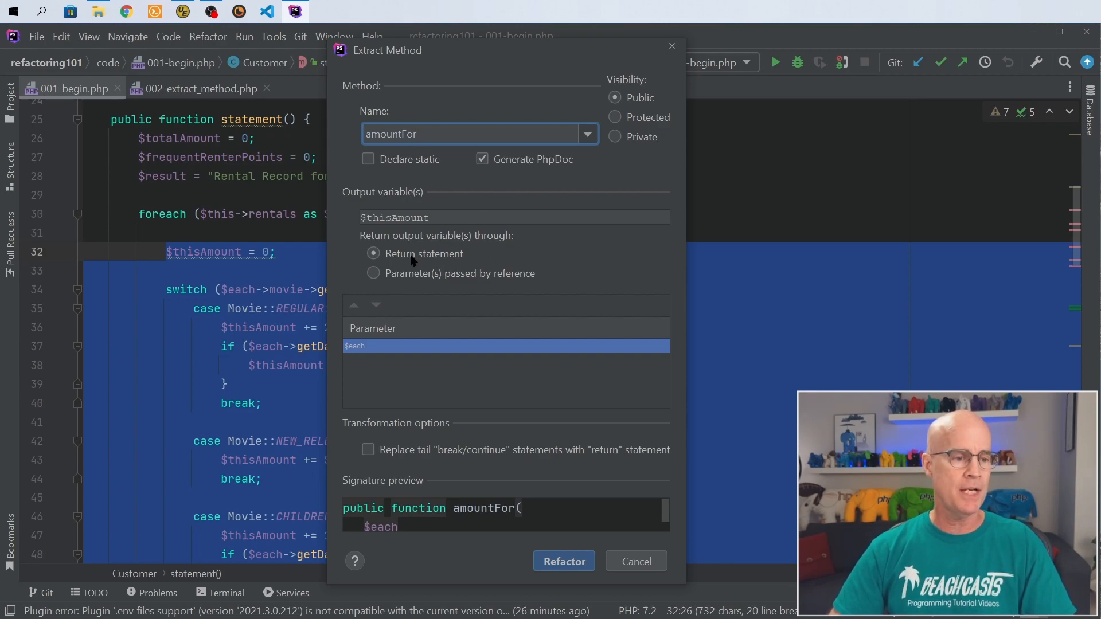
pyautogui.moveTo(432, 258)
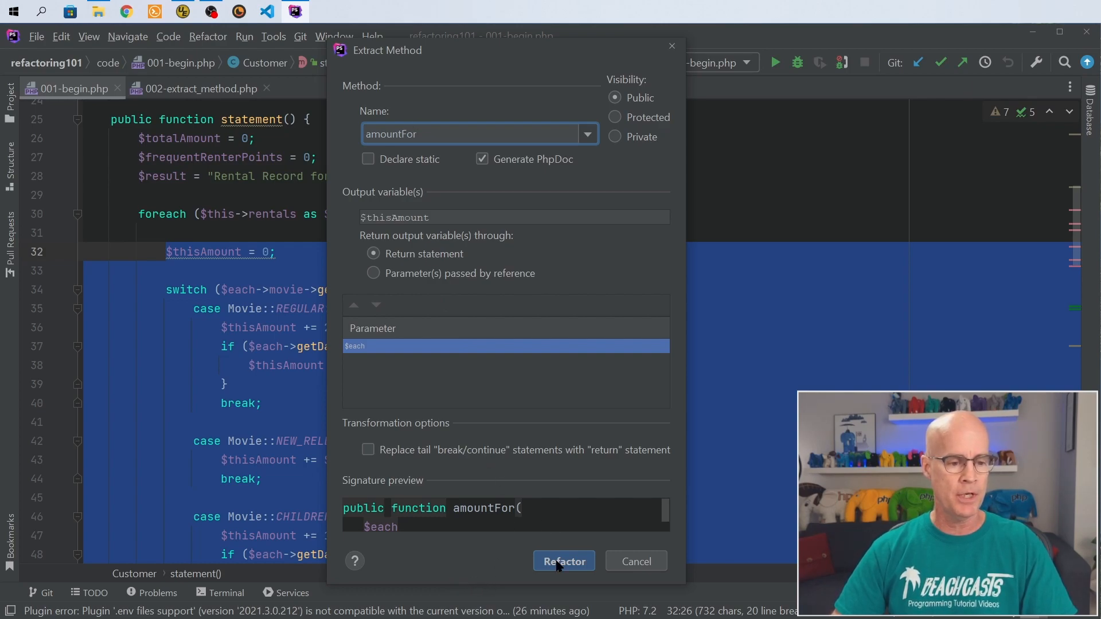
pyautogui.moveTo(558, 565)
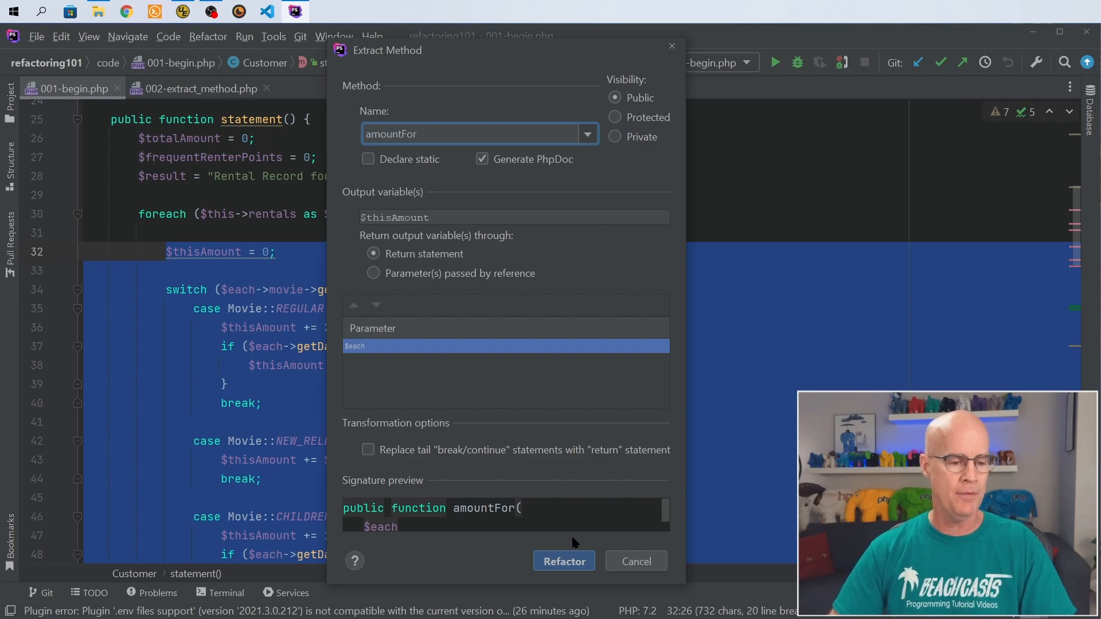
# Step: Extract the selection as method amountFor via Refactor > Extract Method, keeping the return statement
pyautogui.click(563, 561)
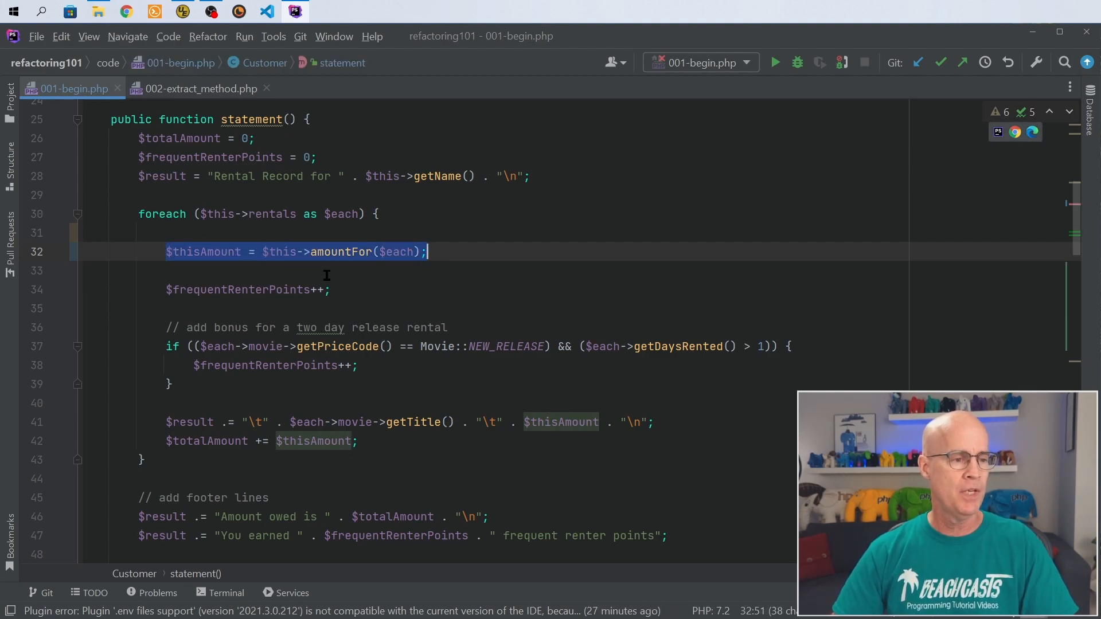
pyautogui.scroll(-3)
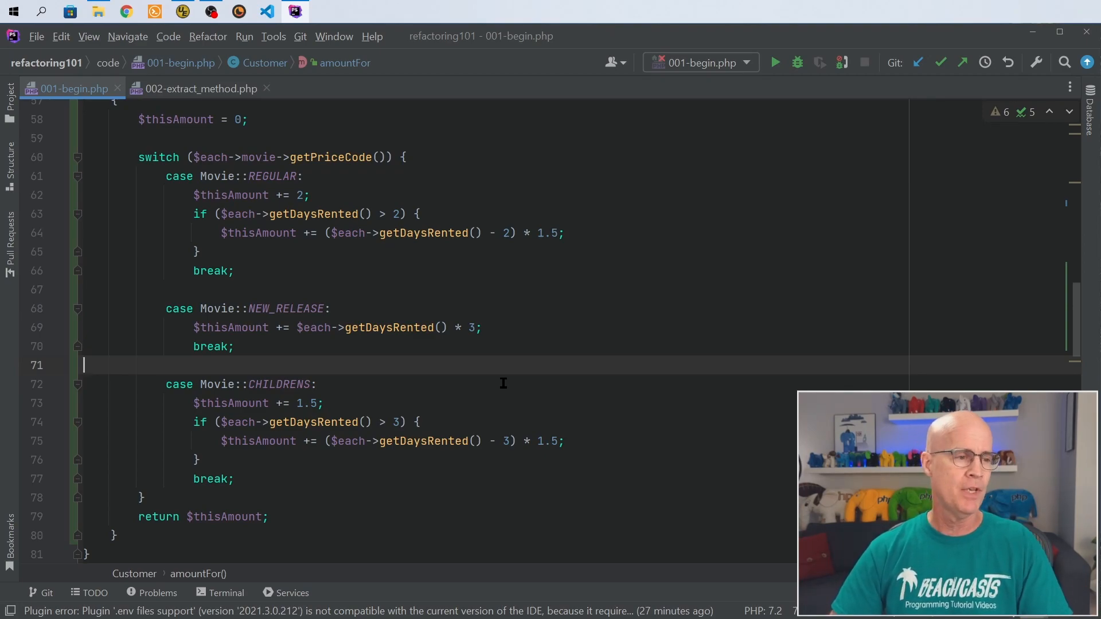
pyautogui.moveTo(424, 368)
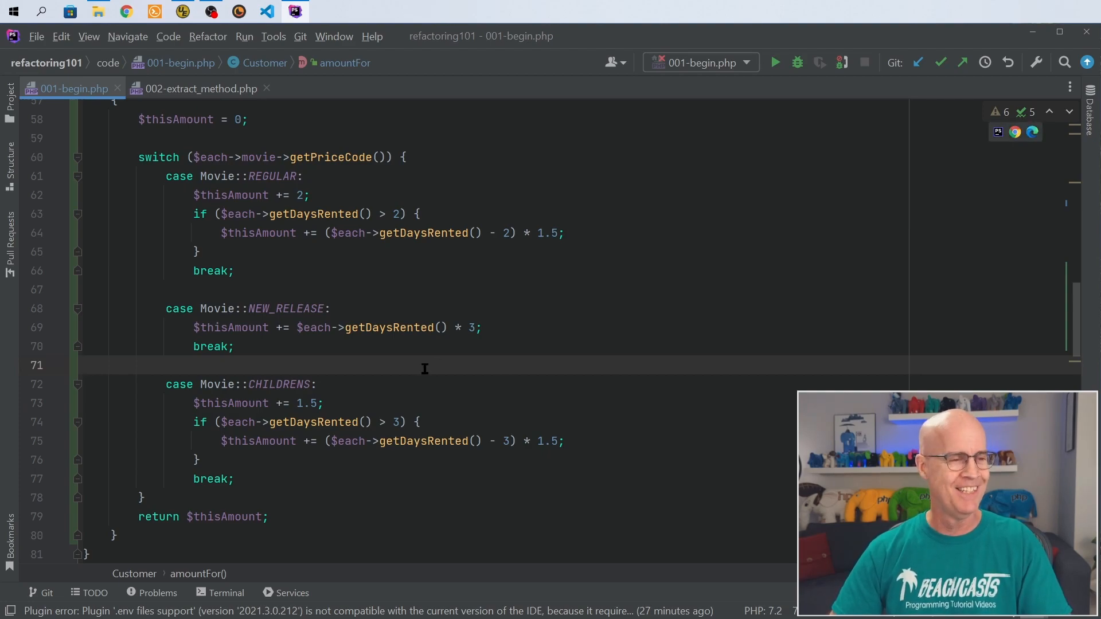
pyautogui.scroll(3)
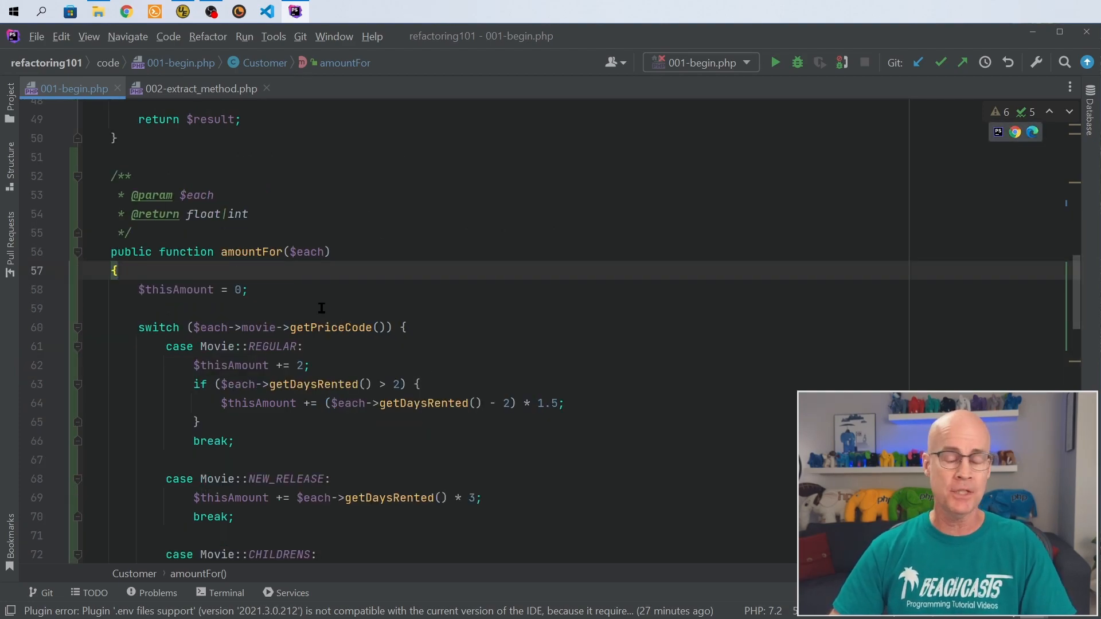